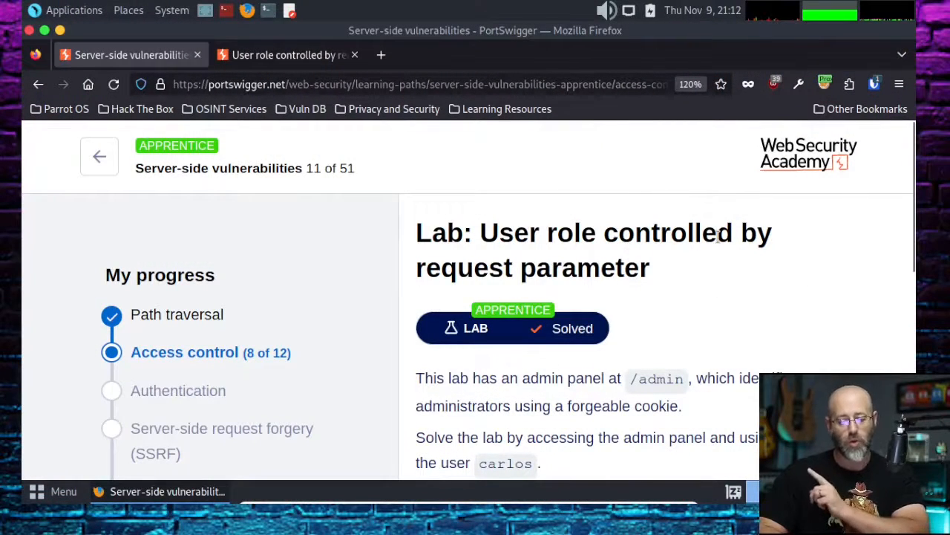
{"action": "mouse_move", "coordinate": [680, 241]}
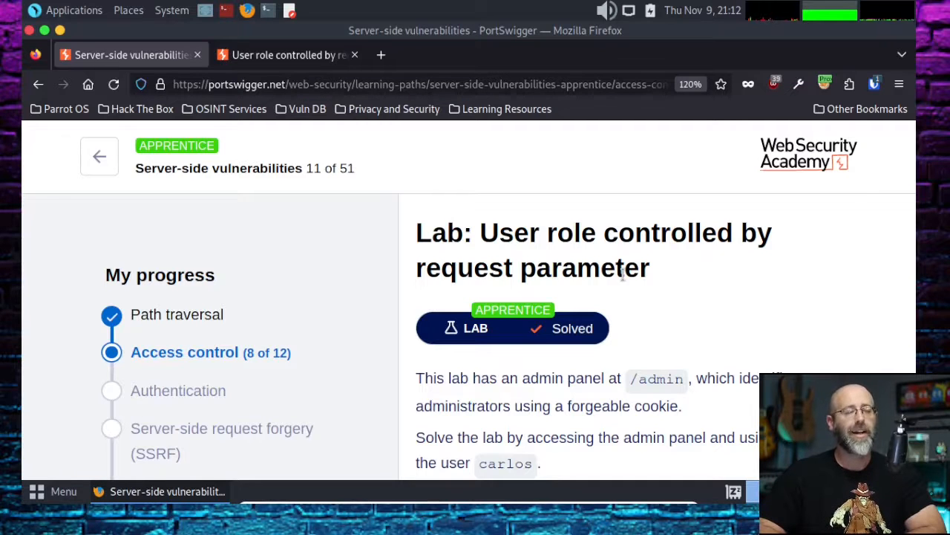
{"action": "mouse_move", "coordinate": [691, 303]}
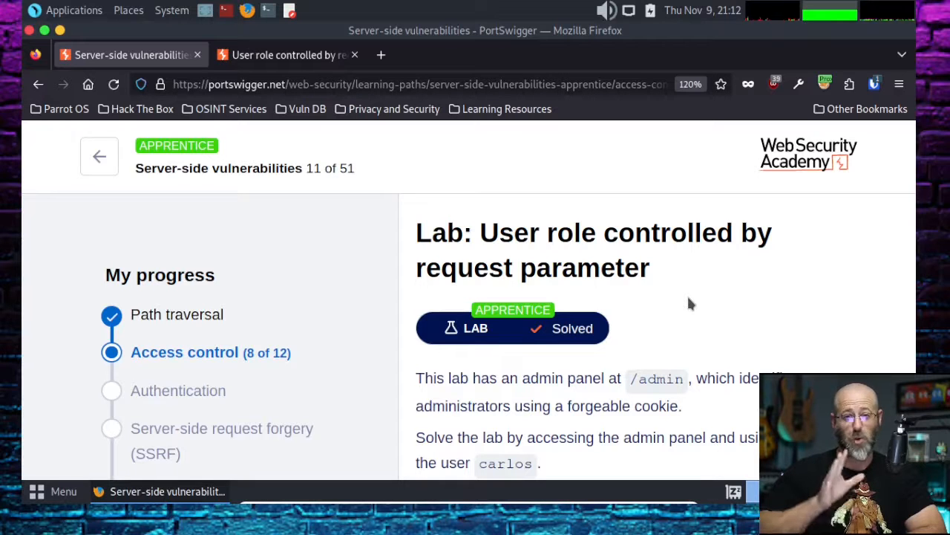
{"action": "scroll", "scroll_direction": "down", "scroll_amount": 3}
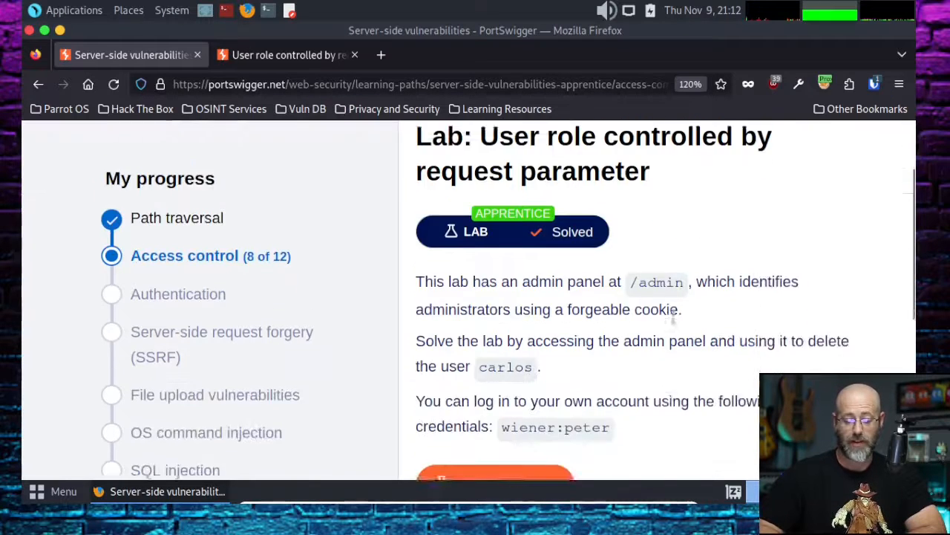
{"action": "scroll", "scroll_direction": "down", "scroll_amount": 3}
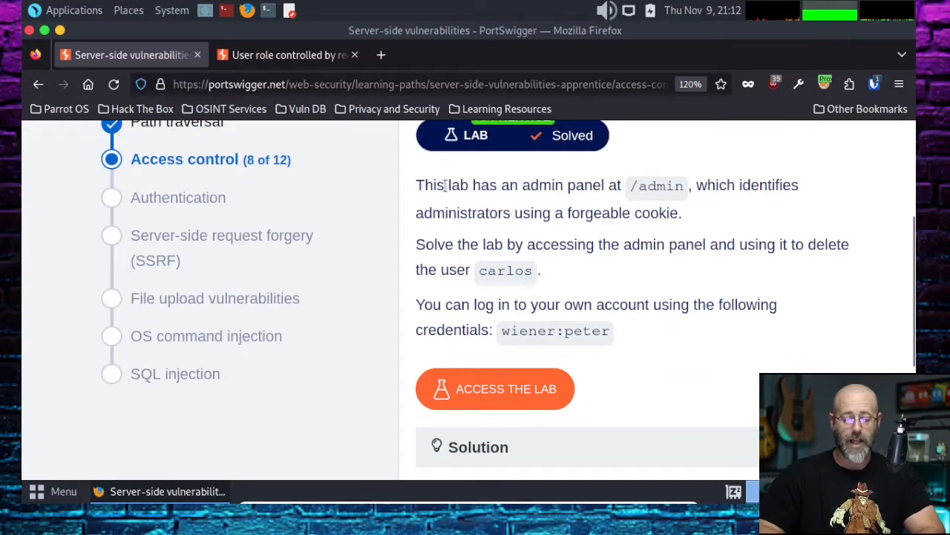
{"action": "left_click_drag", "start_coordinate": [445, 184], "coordinate": [593, 184]}
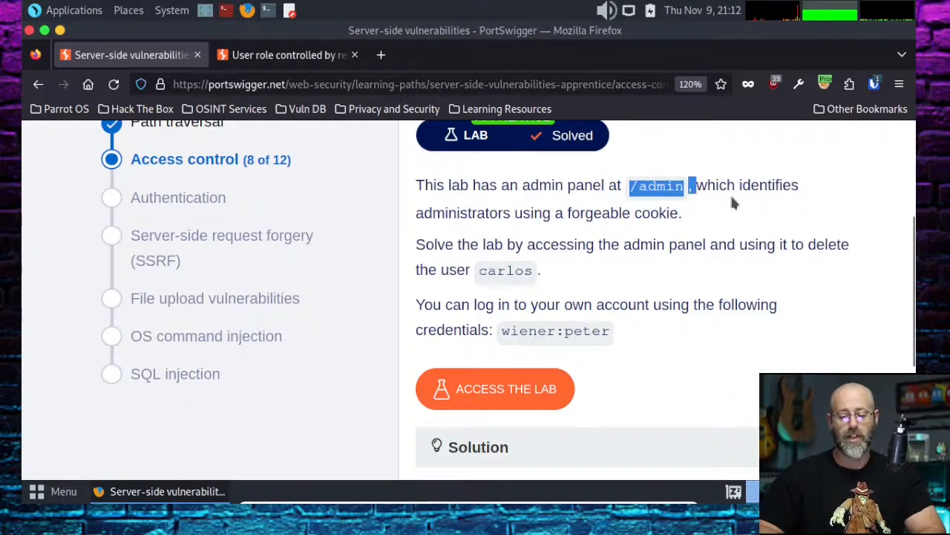
{"action": "mouse_move", "coordinate": [542, 230]}
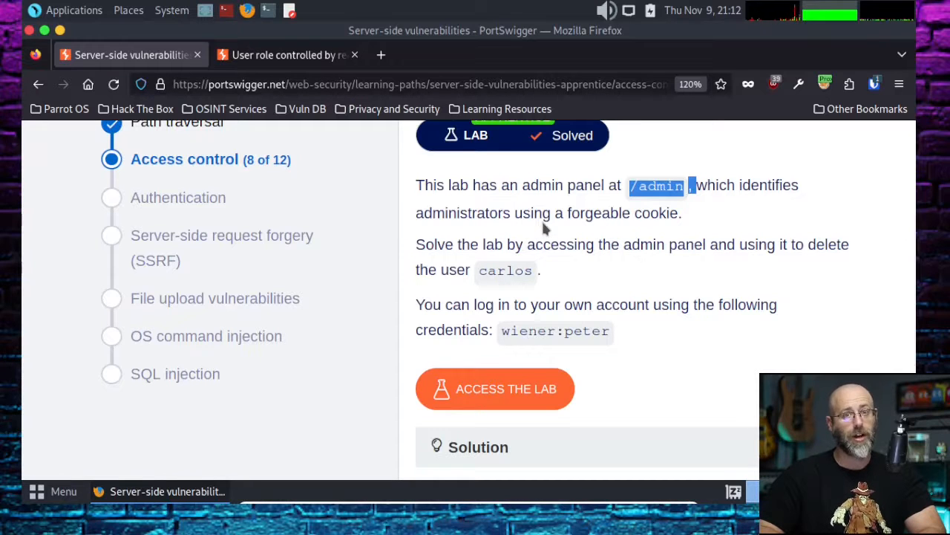
{"action": "mouse_move", "coordinate": [445, 246]}
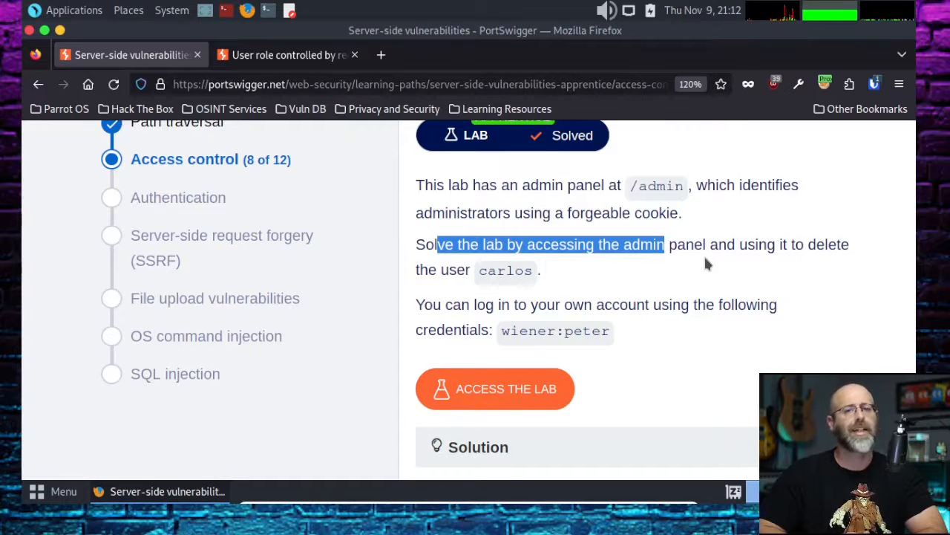
{"action": "mouse_move", "coordinate": [532, 327]}
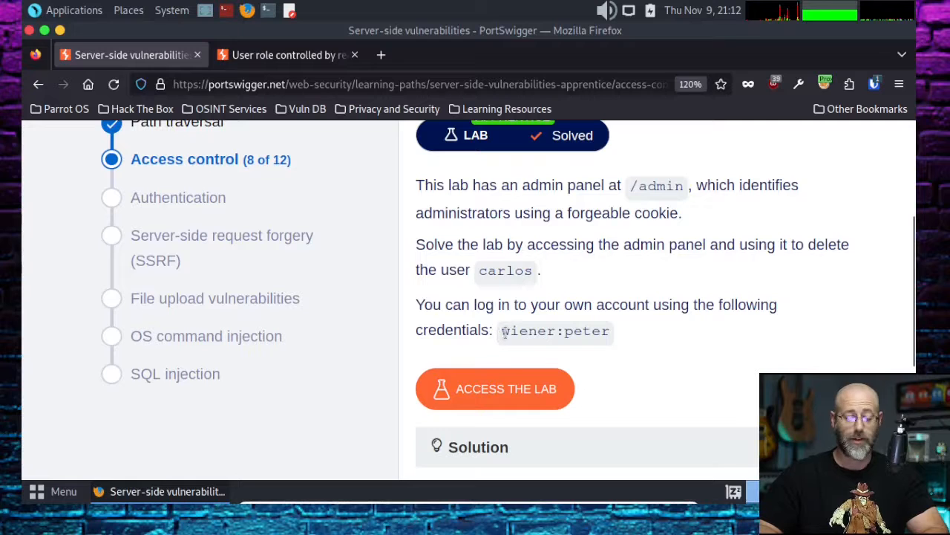
{"action": "double_click", "coordinate": [527, 332]}
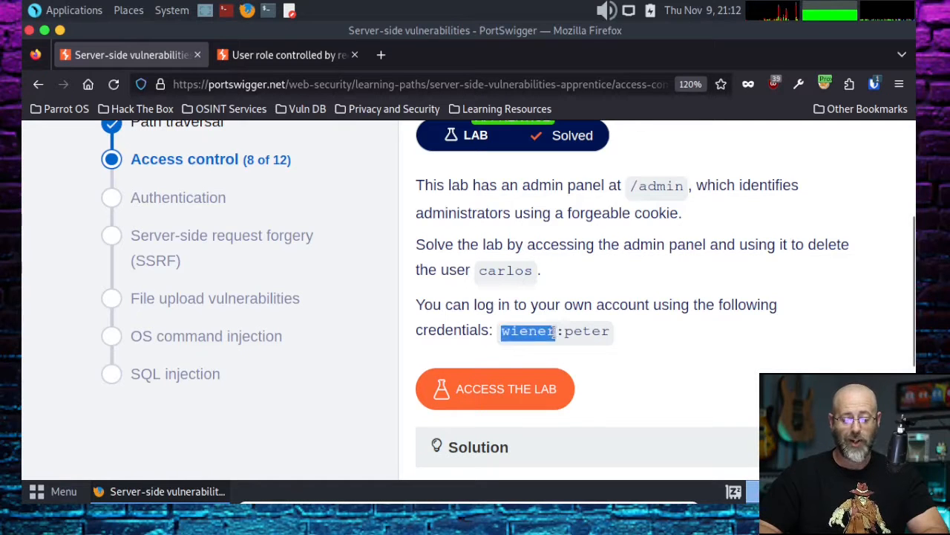
{"action": "double_click", "coordinate": [587, 331]}
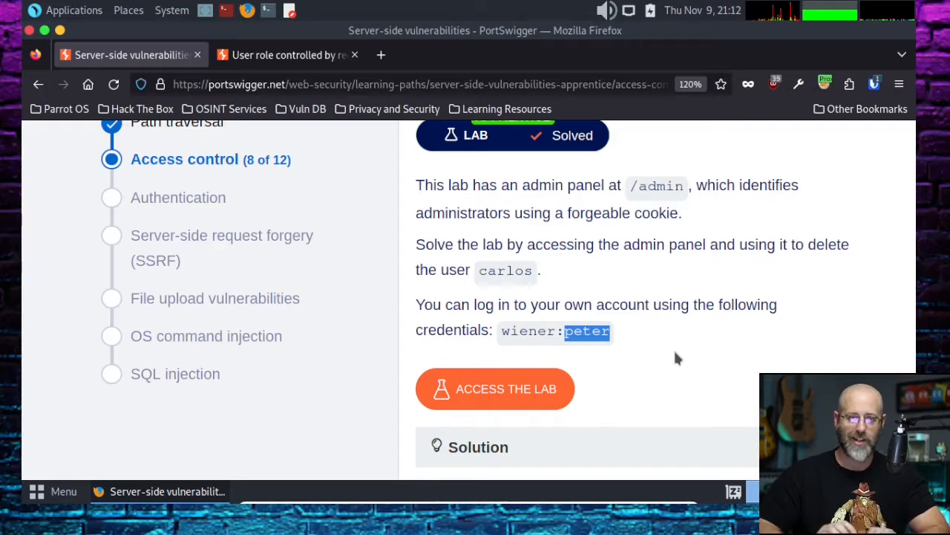
{"action": "mouse_move", "coordinate": [681, 342]}
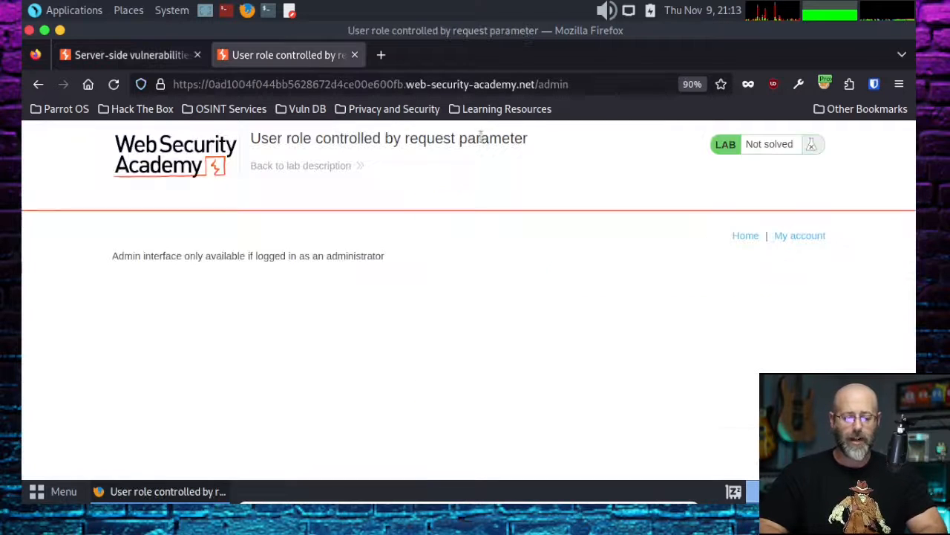
{"action": "mouse_move", "coordinate": [329, 285]}
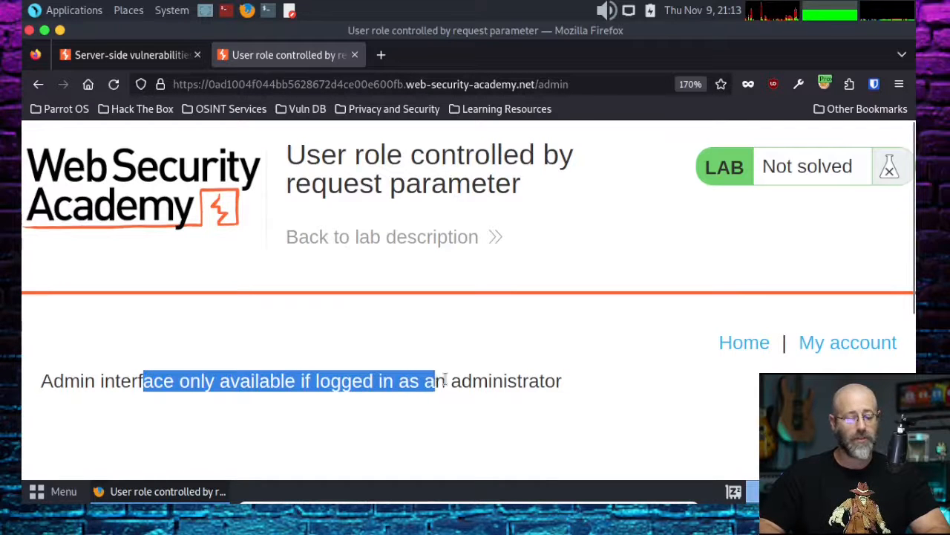
Highlight the /admin page's administrator-only access message
{"action": "left_click_drag", "start_coordinate": [433, 380], "coordinate": [564, 380]}
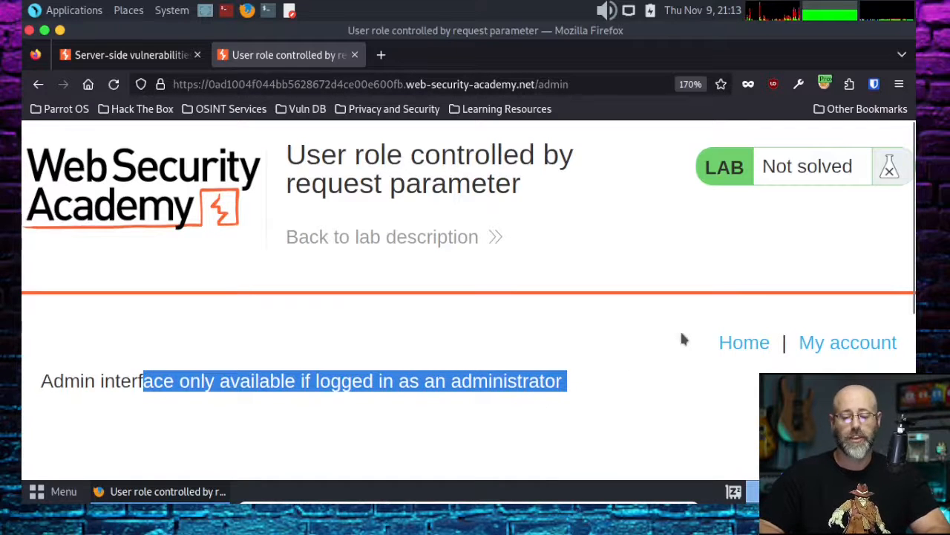
{"action": "mouse_move", "coordinate": [846, 342]}
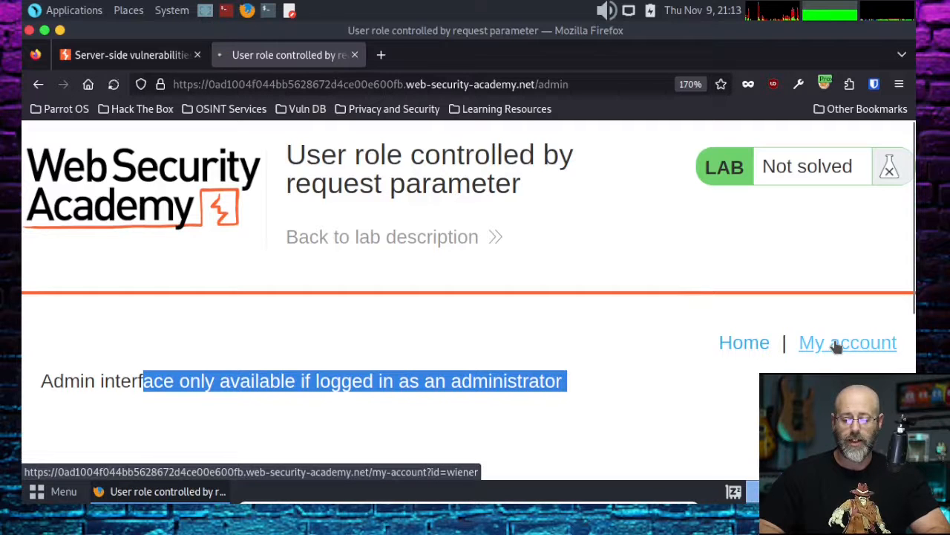
Show the My Account page listing the username wiener
{"action": "left_click", "coordinate": [846, 342]}
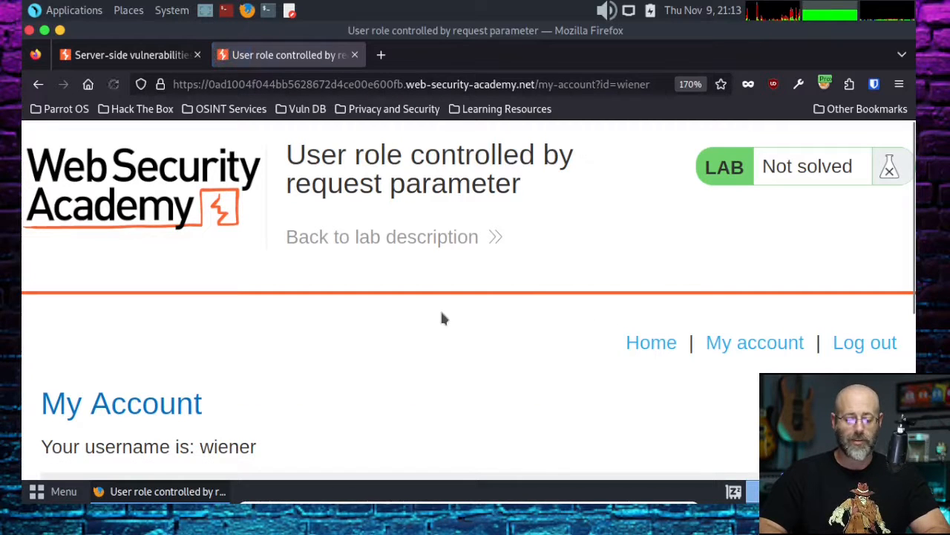
{"action": "scroll", "scroll_direction": "down", "scroll_amount": 3}
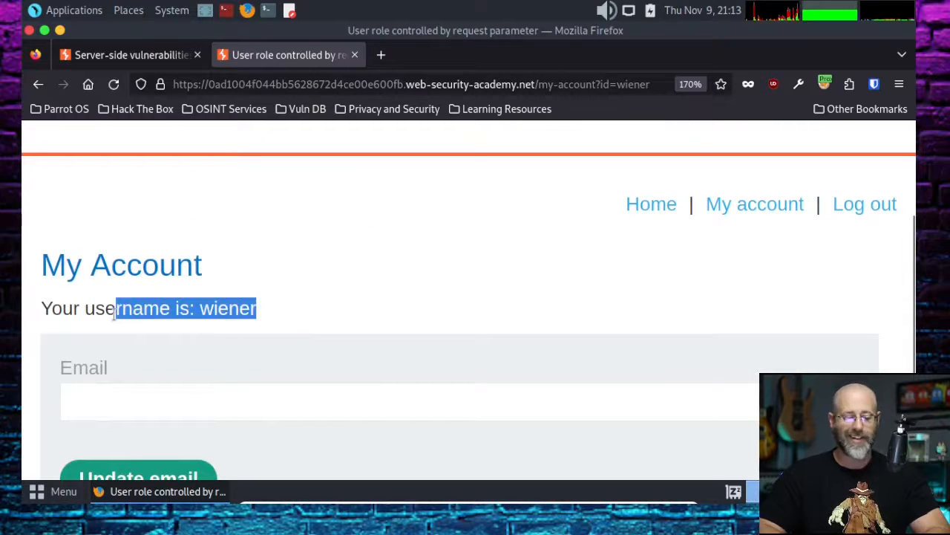
{"action": "left_click", "coordinate": [274, 307]}
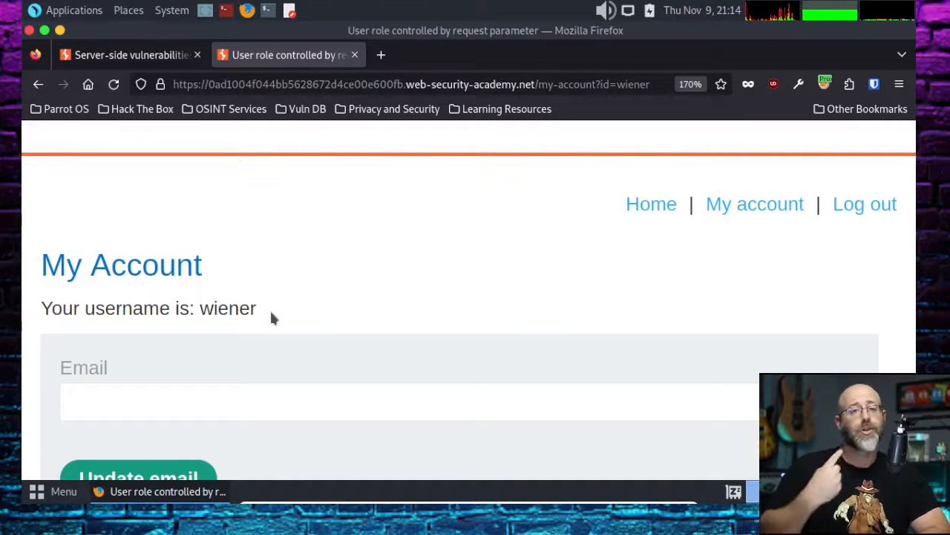
{"action": "mouse_move", "coordinate": [309, 321]}
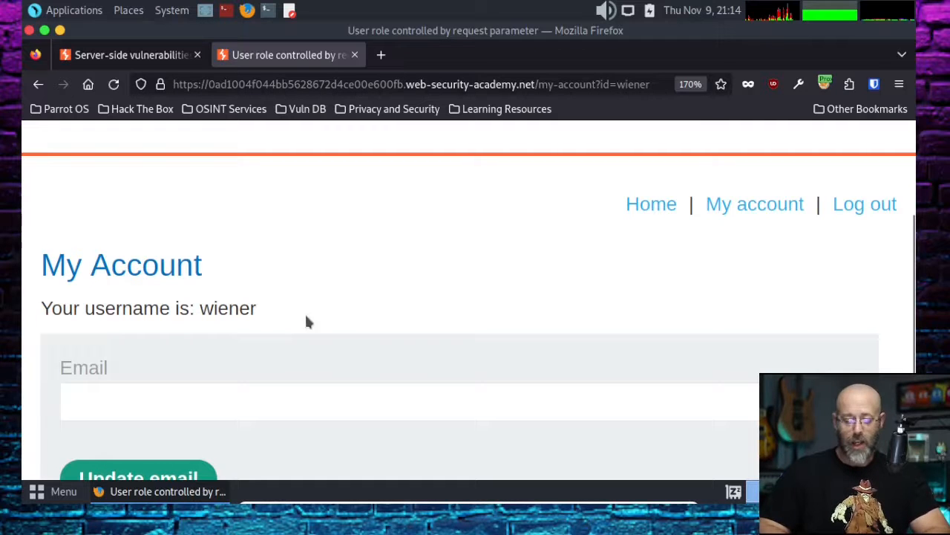
{"action": "mouse_move", "coordinate": [493, 291]}
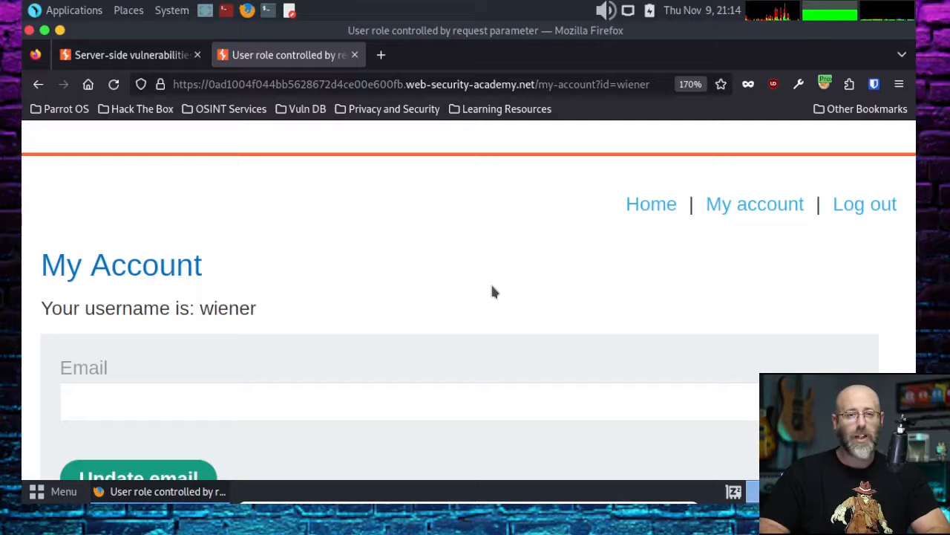
{"action": "mouse_move", "coordinate": [512, 134]}
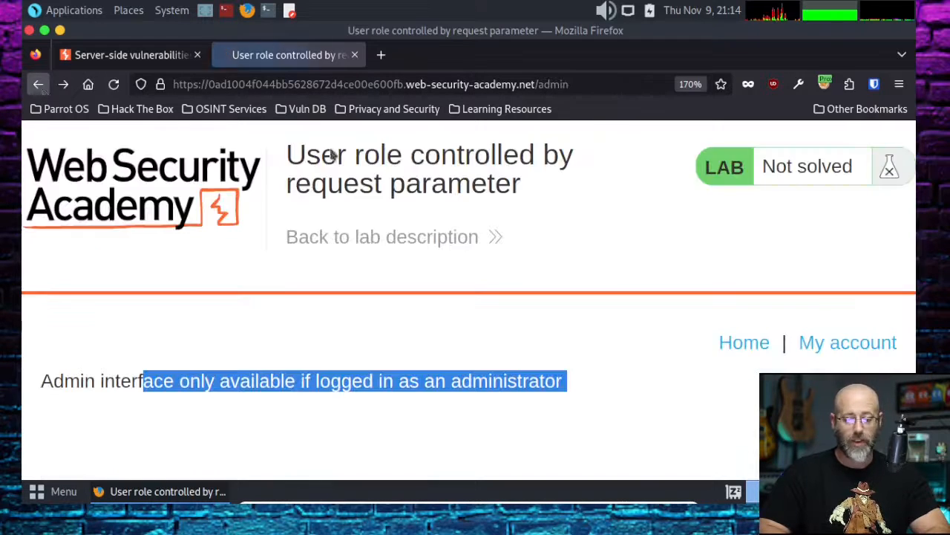
{"action": "mouse_move", "coordinate": [372, 365]}
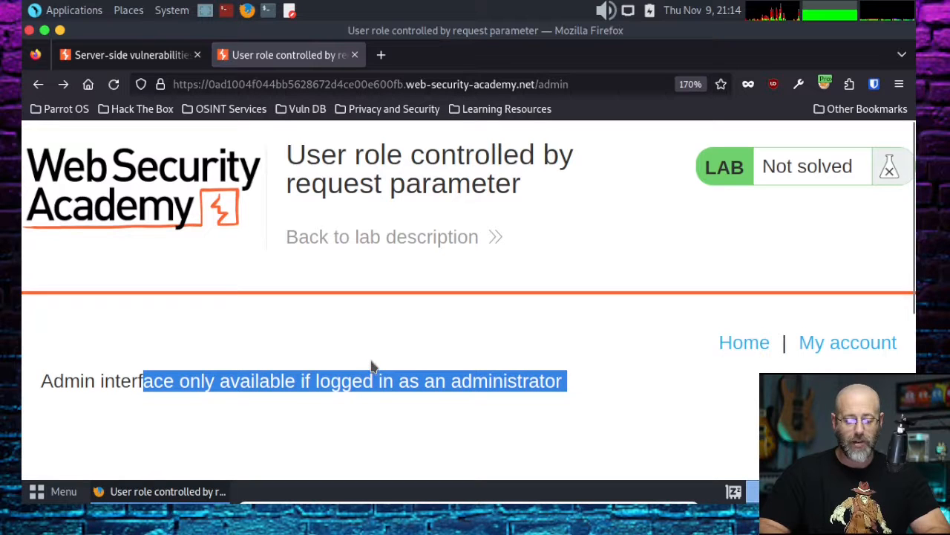
{"action": "mouse_move", "coordinate": [496, 312]}
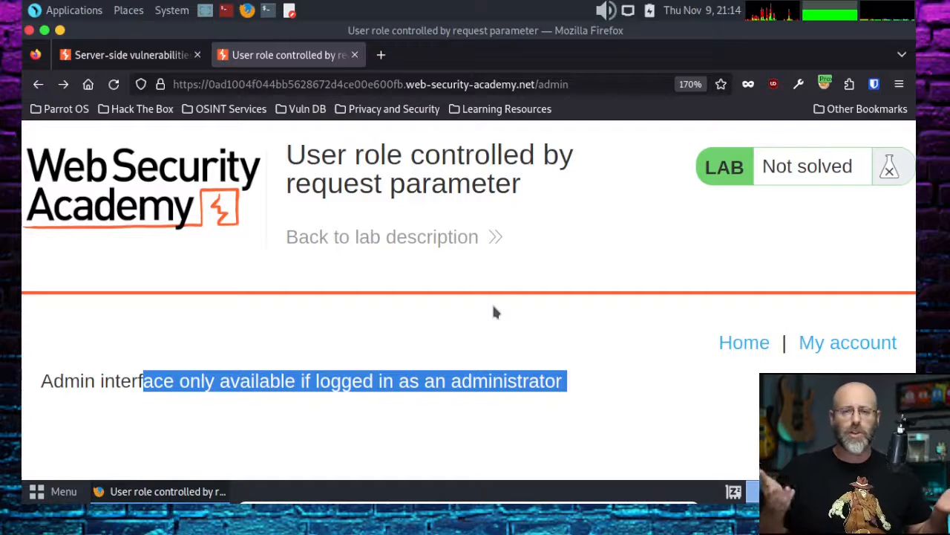
{"action": "mouse_move", "coordinate": [384, 330]}
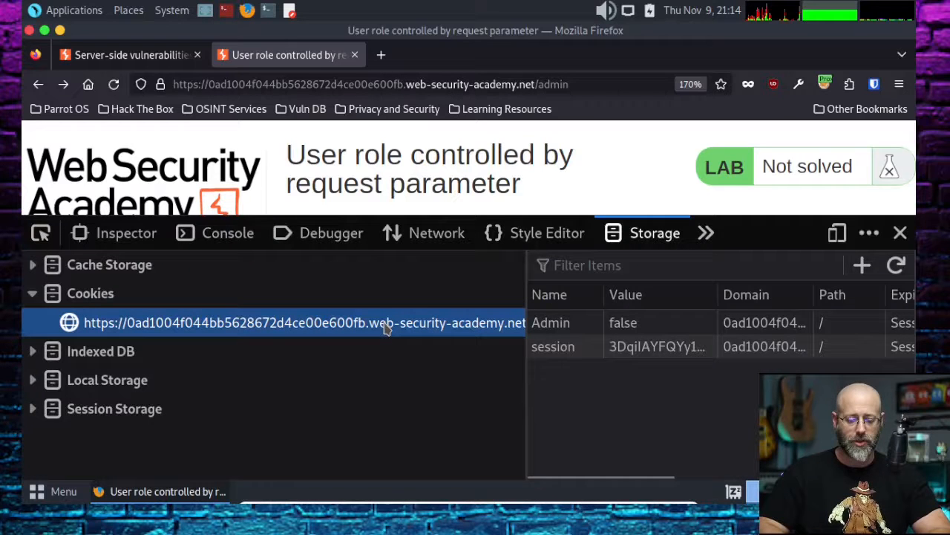
{"action": "mouse_move", "coordinate": [641, 231]}
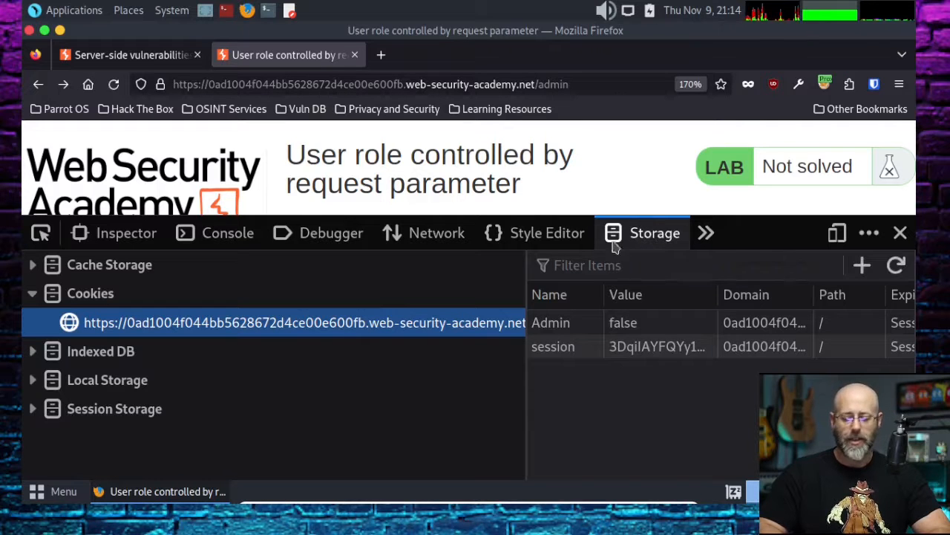
{"action": "mouse_move", "coordinate": [660, 239]}
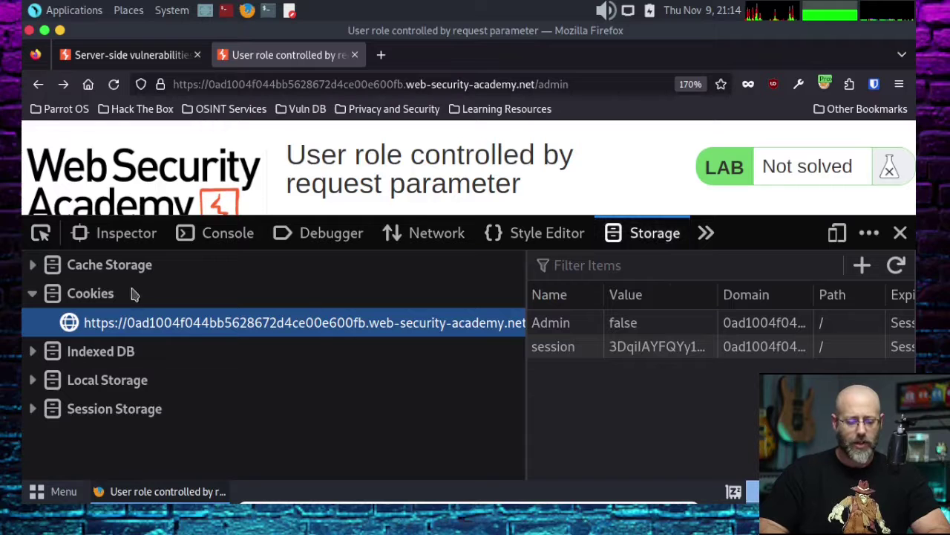
Recheck the lab's forgeable-cookie hint, then list the lab host's Admin=false and session cookies
{"action": "left_click", "coordinate": [90, 292]}
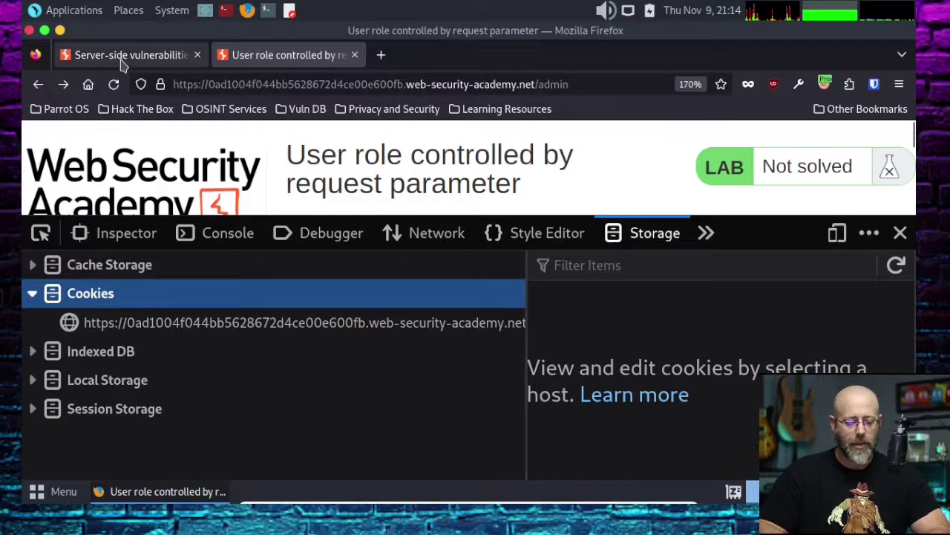
{"action": "left_click", "coordinate": [126, 54]}
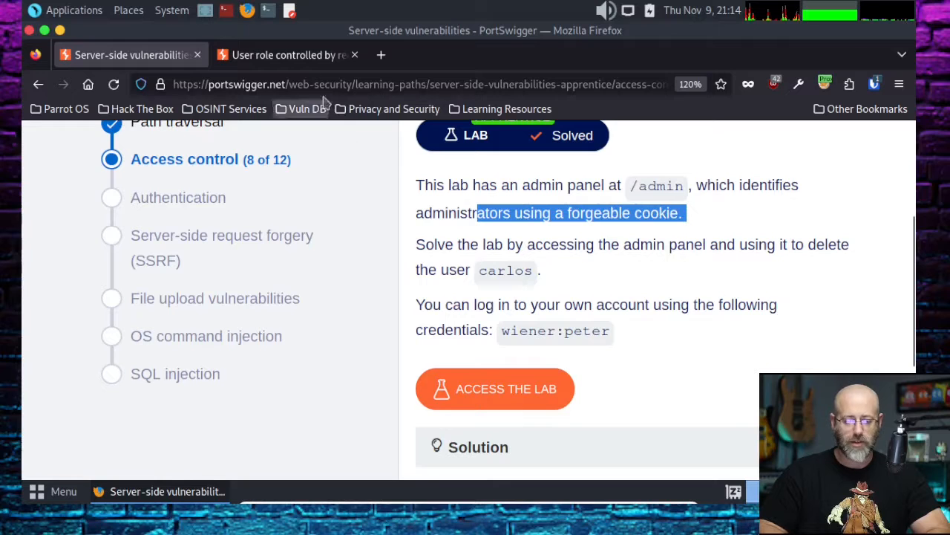
{"action": "mouse_move", "coordinate": [288, 54]}
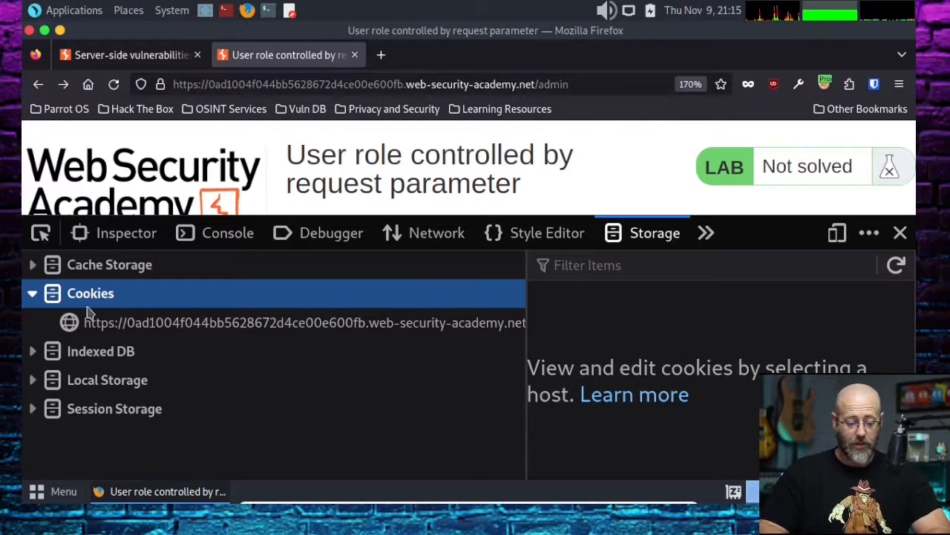
{"action": "left_click", "coordinate": [304, 322]}
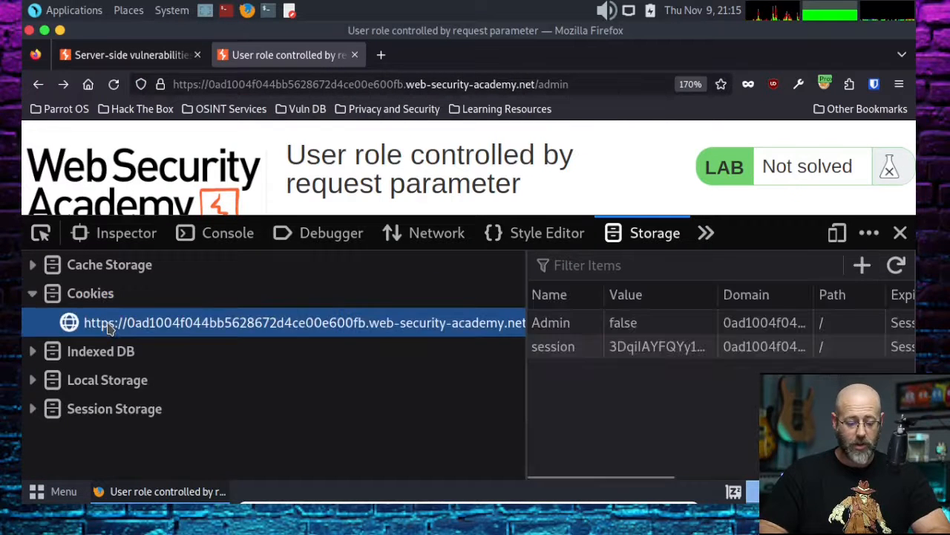
{"action": "mouse_move", "coordinate": [535, 364]}
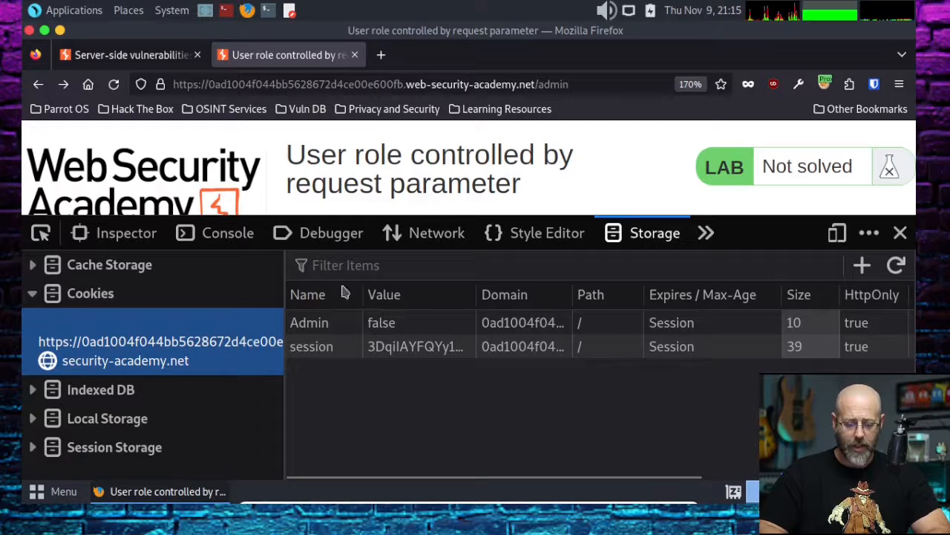
{"action": "mouse_move", "coordinate": [532, 324]}
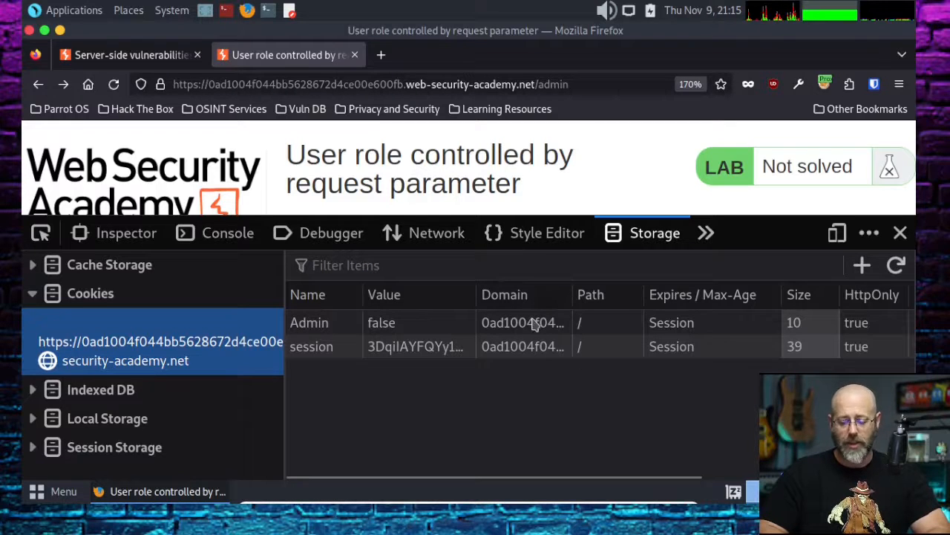
{"action": "mouse_move", "coordinate": [769, 345]}
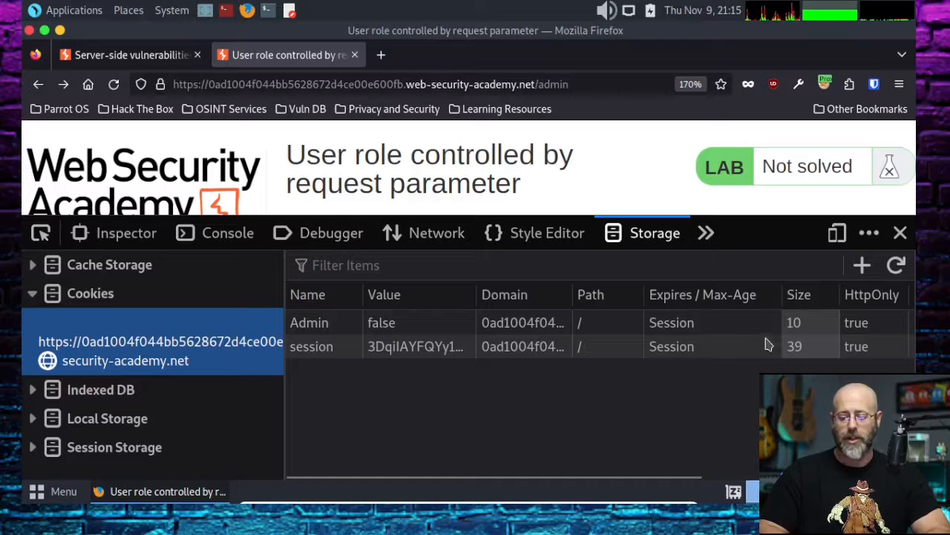
{"action": "mouse_move", "coordinate": [761, 315]}
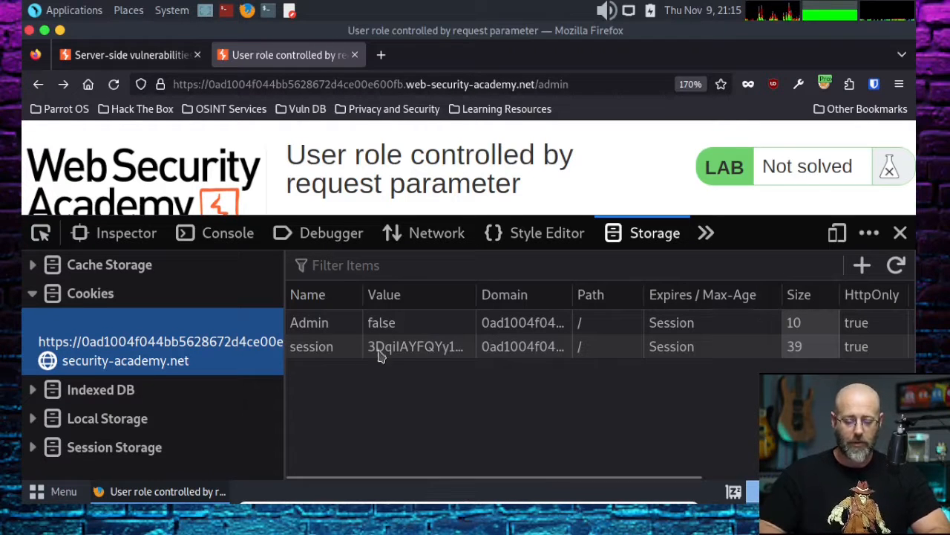
{"action": "mouse_move", "coordinate": [318, 329]}
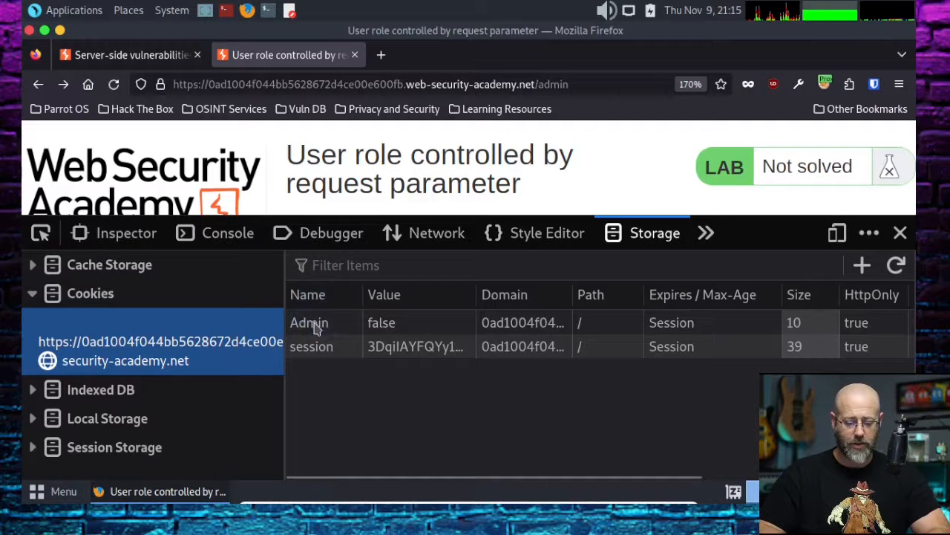
Edit the Admin cookie's value from false to true in the Storage panel
{"action": "left_click", "coordinate": [306, 323]}
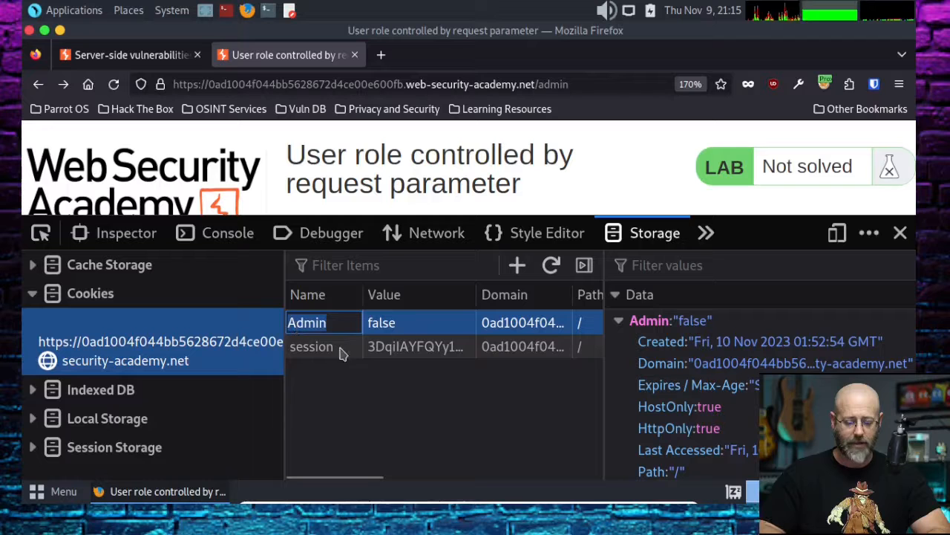
{"action": "mouse_move", "coordinate": [386, 339]}
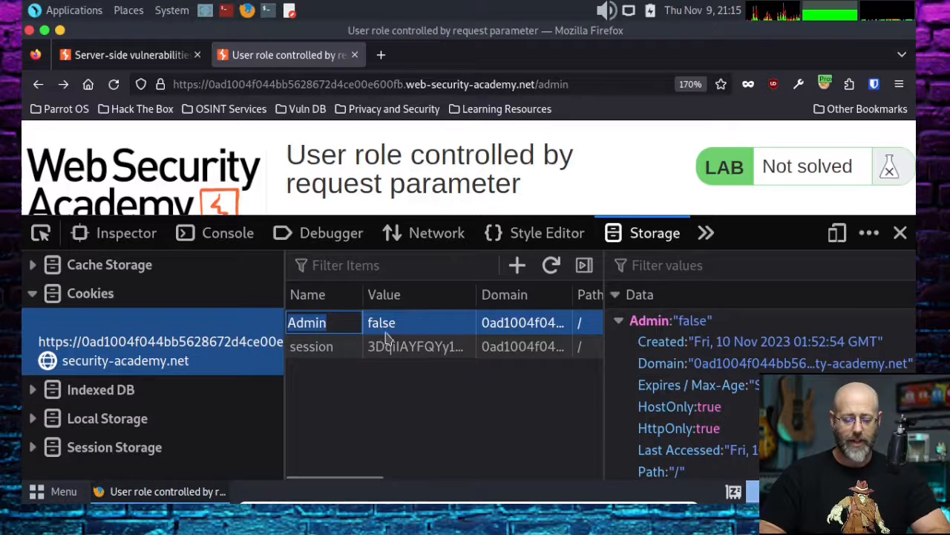
{"action": "double_click", "coordinate": [381, 322]}
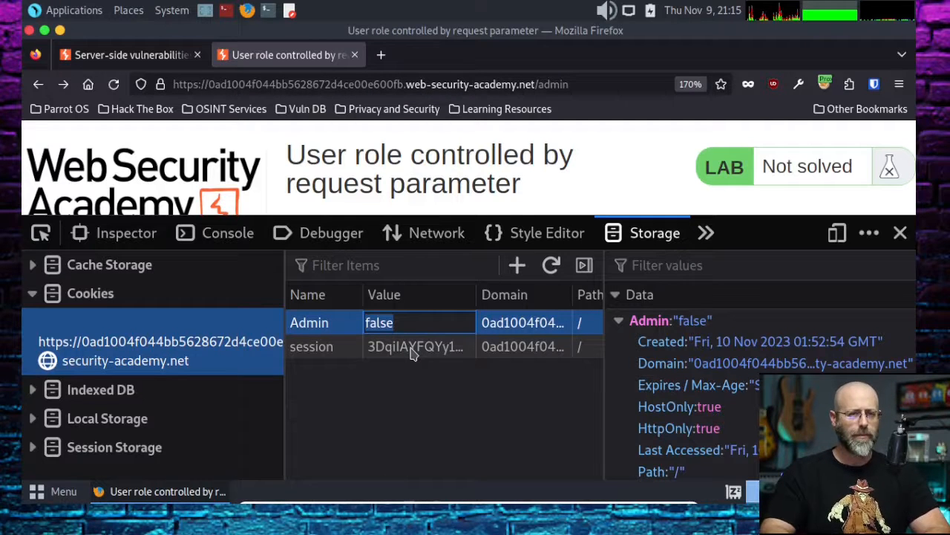
{"action": "type", "text": "true"}
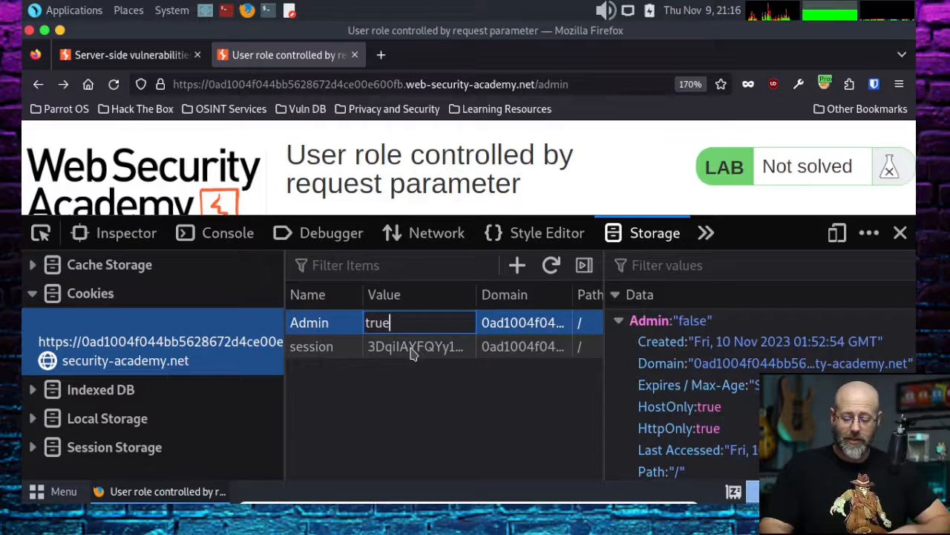
{"action": "key", "text": "Return"}
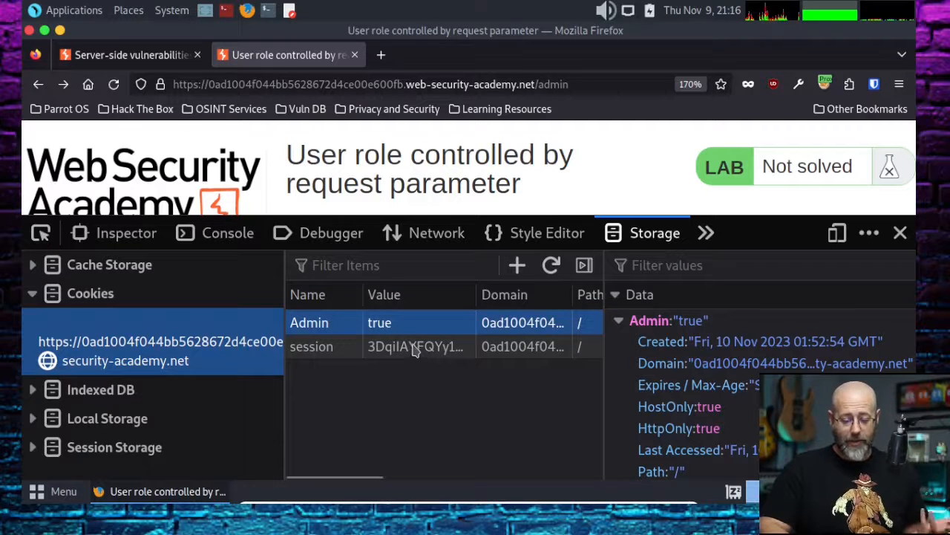
{"action": "mouse_move", "coordinate": [408, 345]}
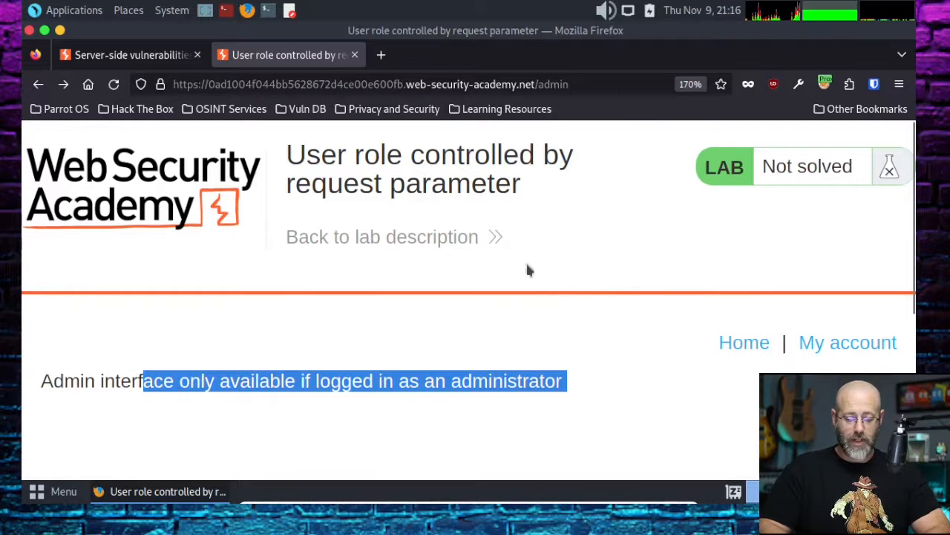
Reload /admin with the forged cookie so the Users list shows wiener and carlos
{"action": "left_click", "coordinate": [371, 83]}
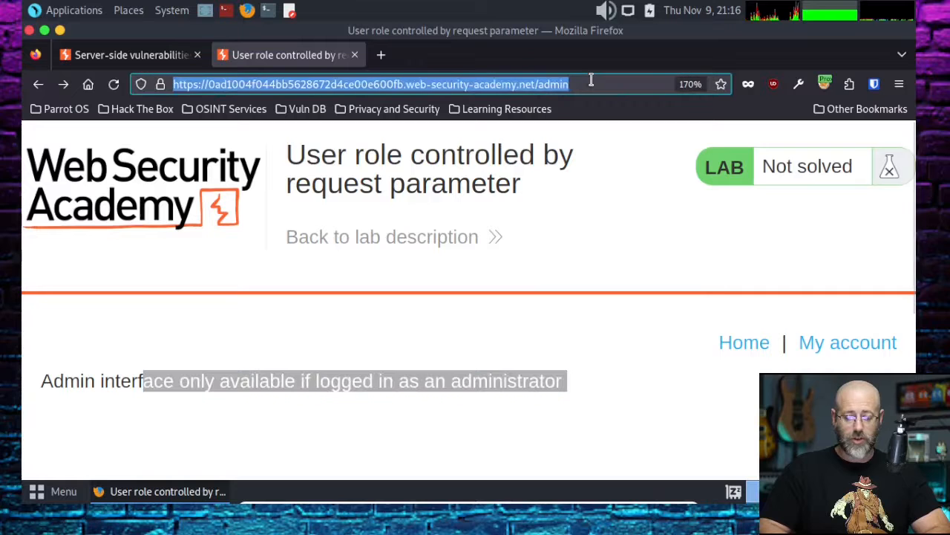
{"action": "key", "text": "Return"}
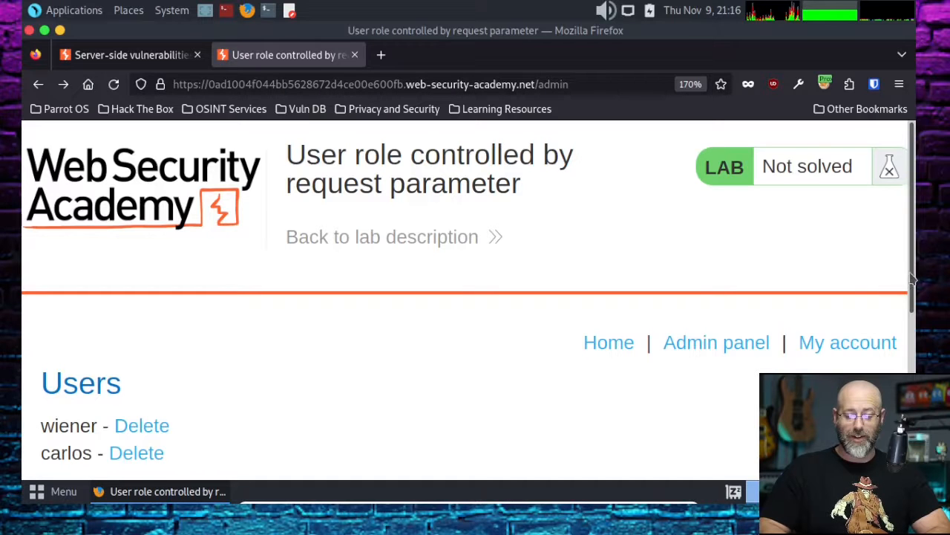
{"action": "scroll", "scroll_direction": "down", "scroll_amount": 3}
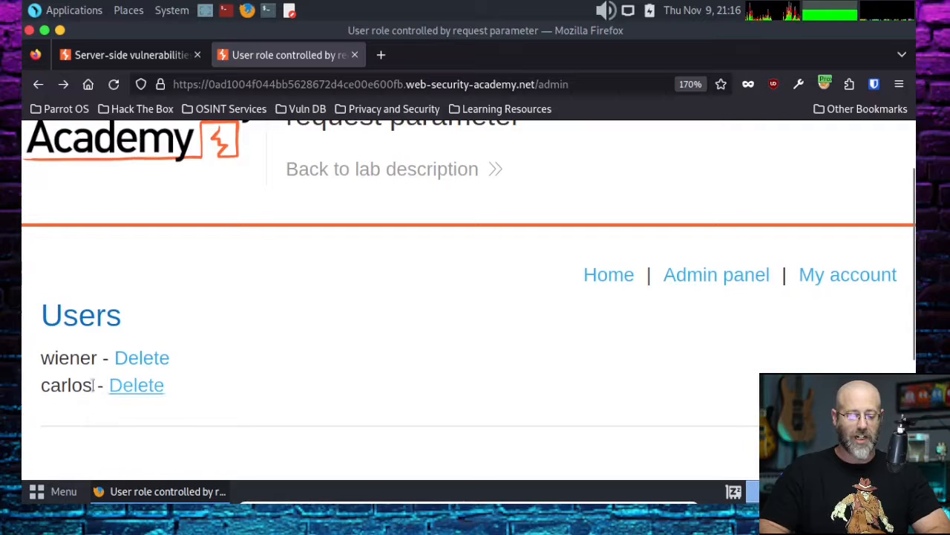
{"action": "mouse_move", "coordinate": [157, 410]}
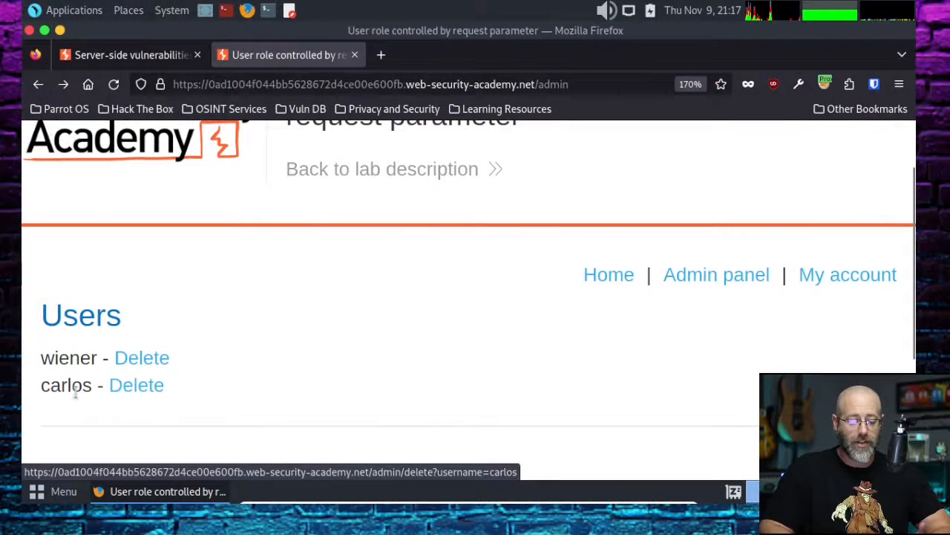
{"action": "mouse_move", "coordinate": [211, 386]}
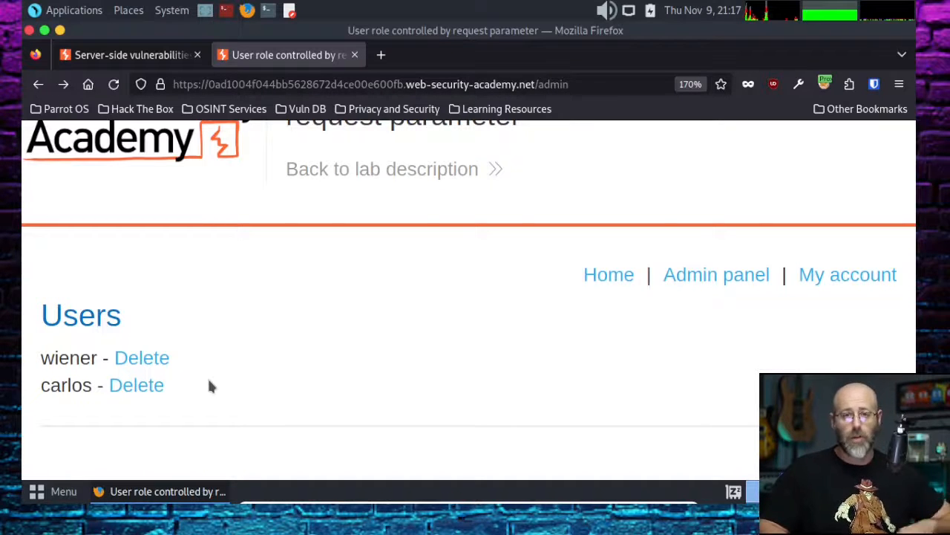
{"action": "mouse_move", "coordinate": [371, 413]}
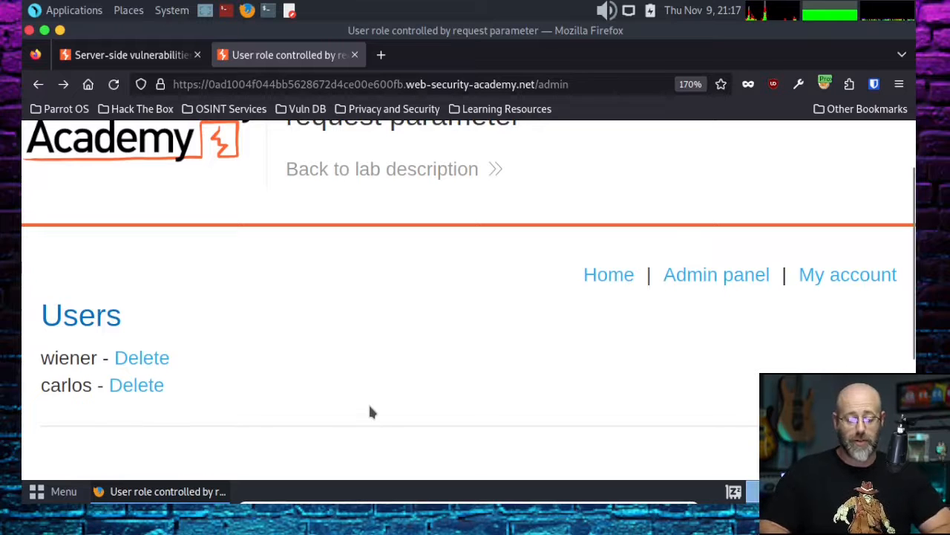
{"action": "mouse_move", "coordinate": [526, 416]}
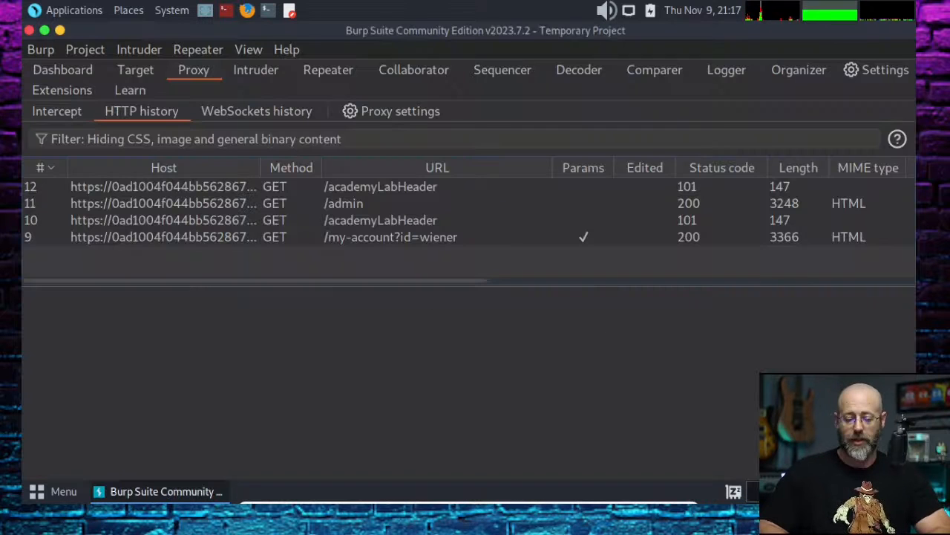
{"action": "mouse_move", "coordinate": [393, 181]}
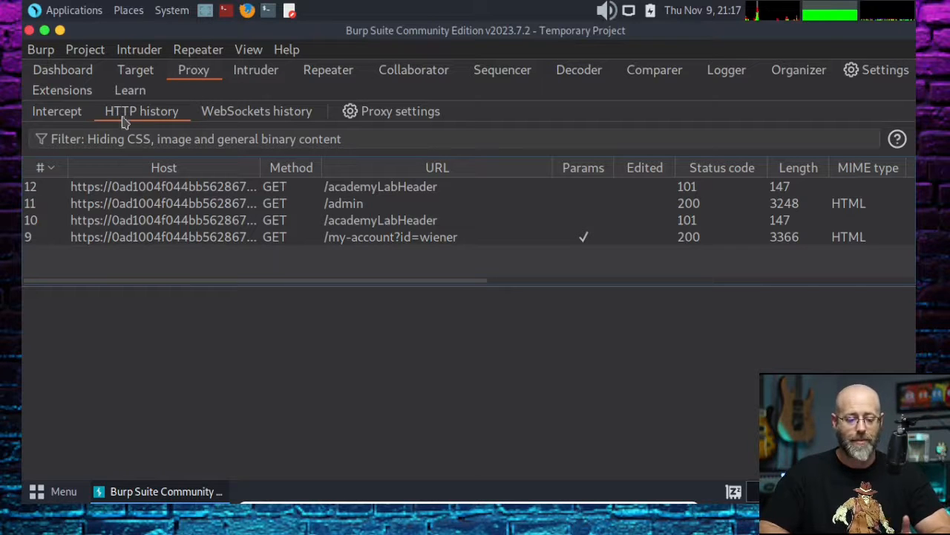
{"action": "mouse_move", "coordinate": [208, 134]}
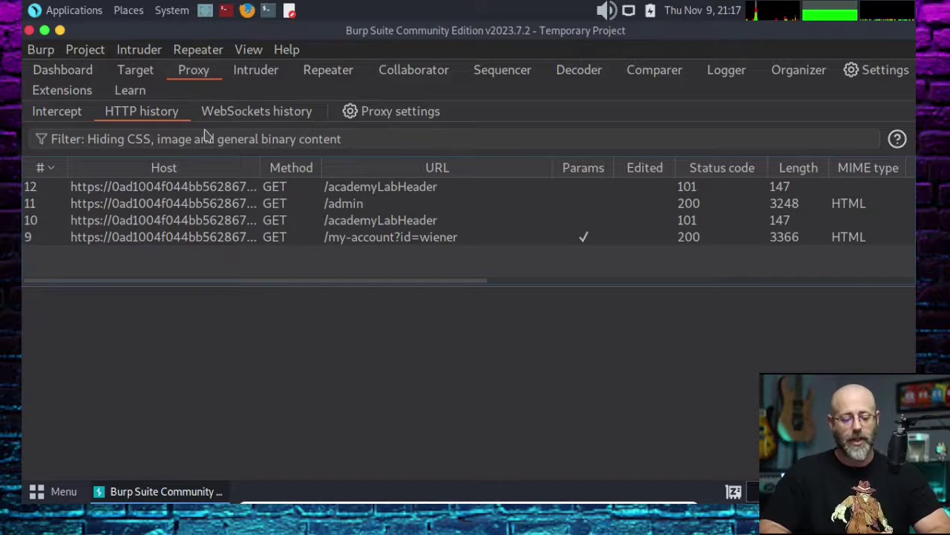
{"action": "mouse_move", "coordinate": [282, 226]}
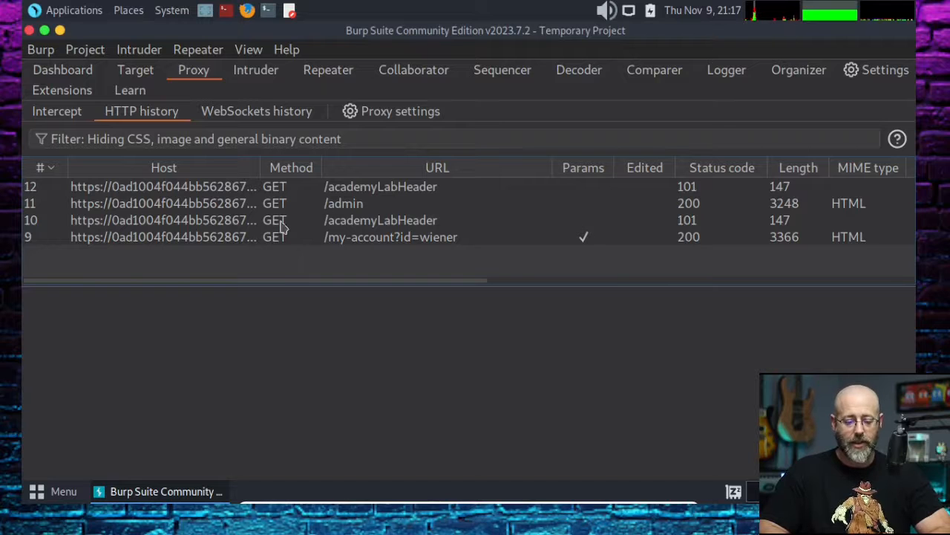
{"action": "mouse_move", "coordinate": [268, 214]}
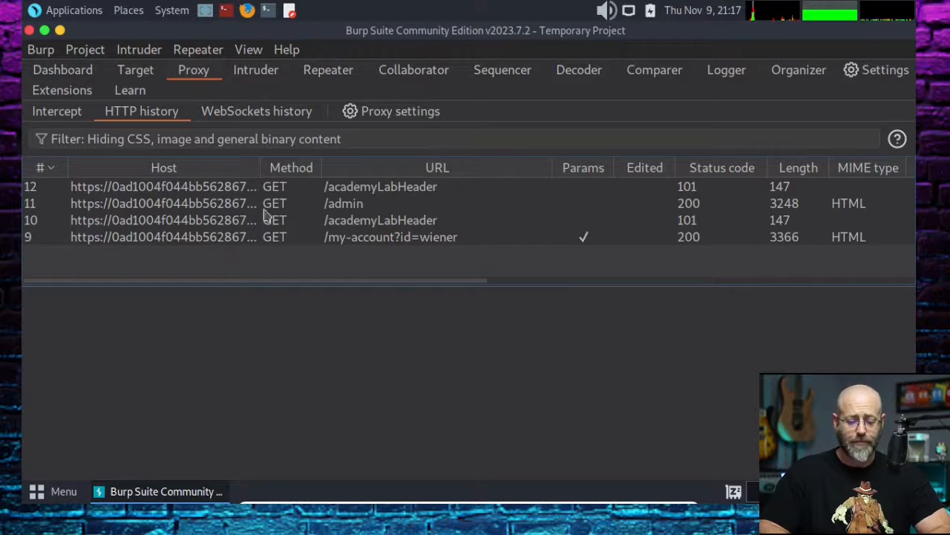
Select the /my-account?id=wiener request carrying Admin=false and send it to Repeater
{"action": "left_click", "coordinate": [343, 202]}
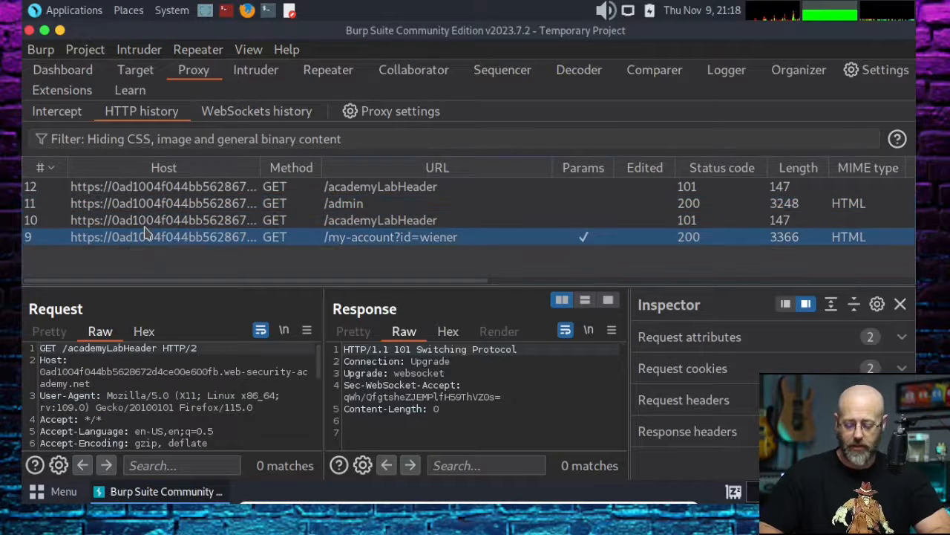
{"action": "left_click", "coordinate": [380, 187]}
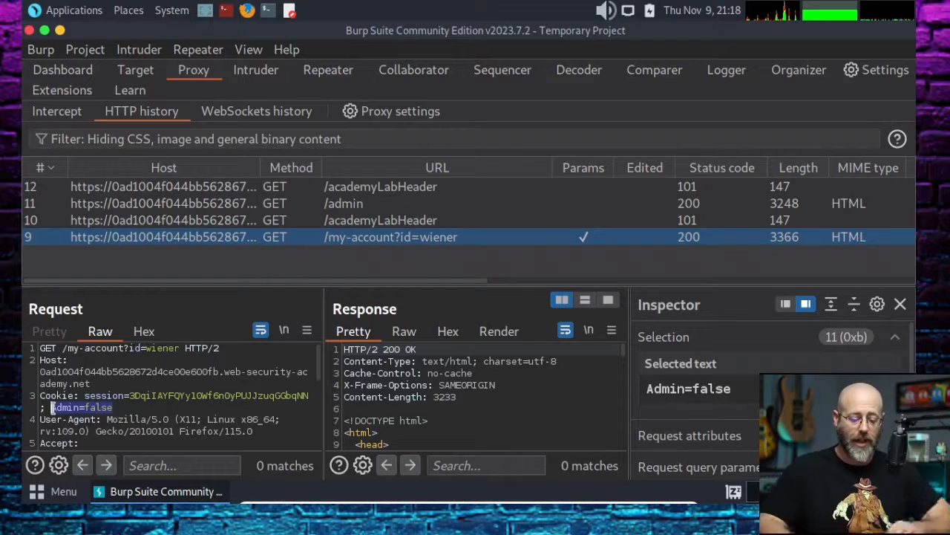
{"action": "right_click", "coordinate": [81, 407]}
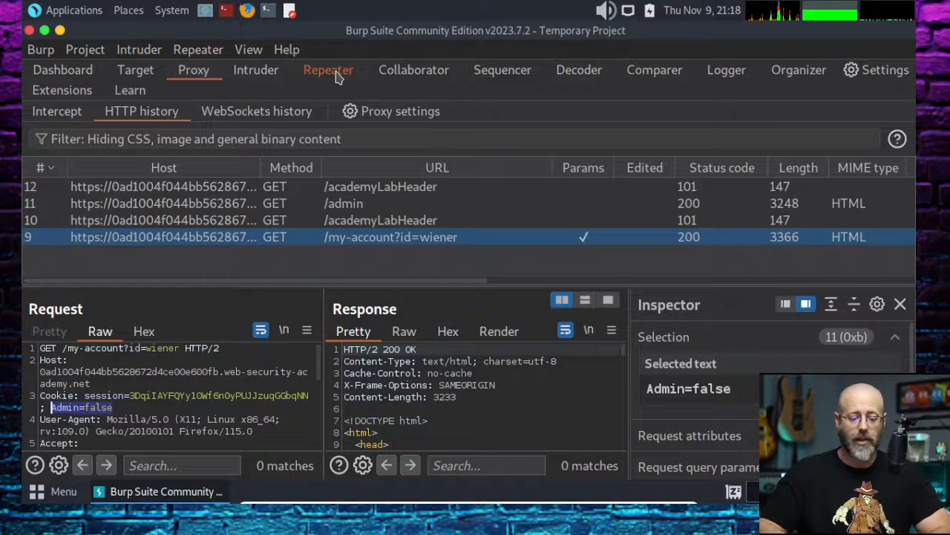
Resend the captured my-account request from Repeater
{"action": "left_click", "coordinate": [328, 70]}
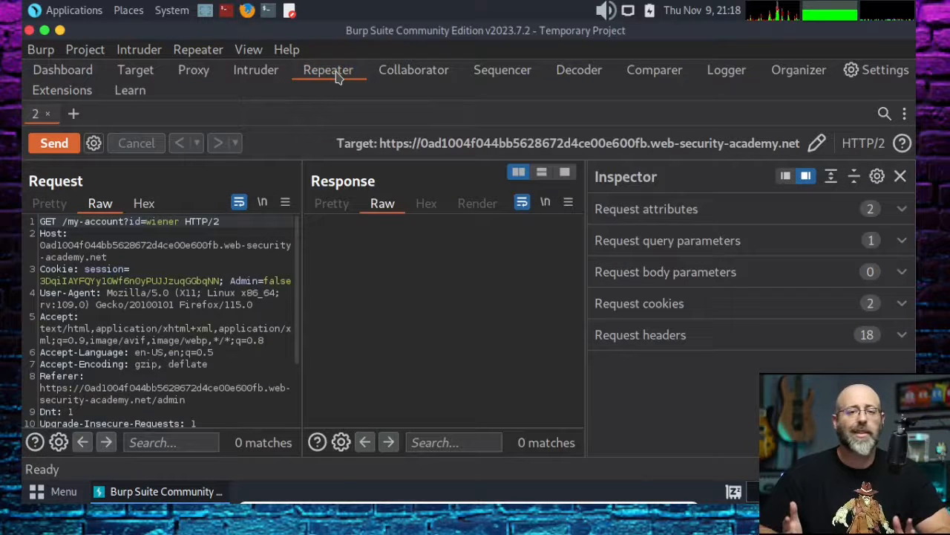
{"action": "mouse_move", "coordinate": [294, 223]}
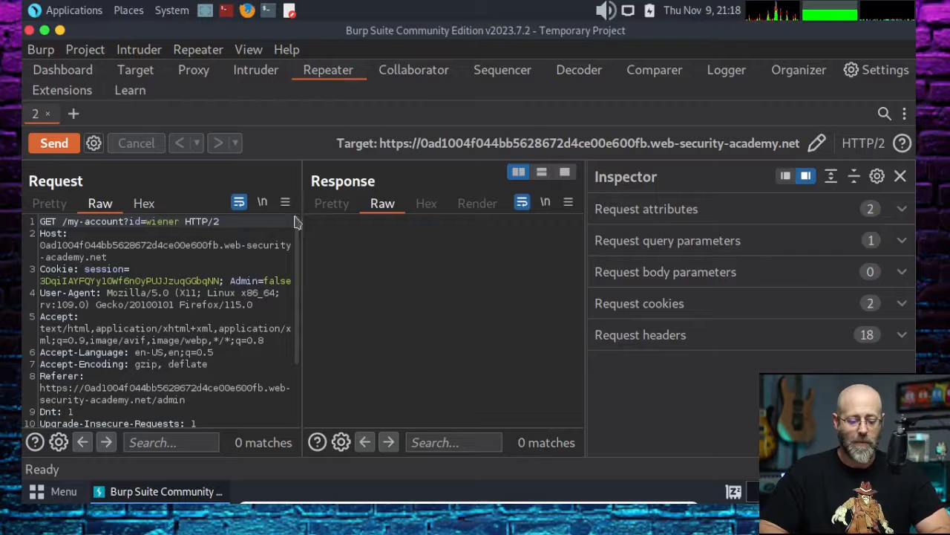
{"action": "left_click", "coordinate": [53, 143]}
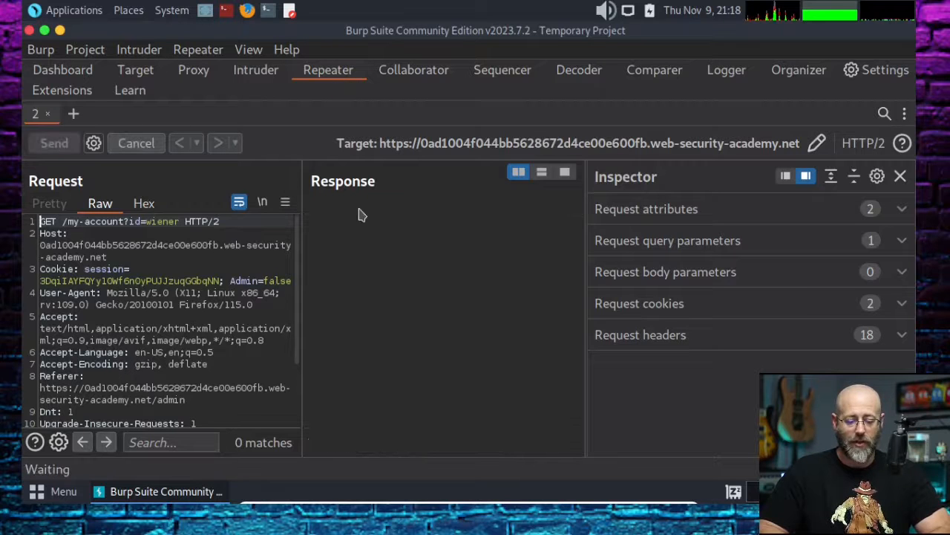
{"action": "left_click", "coordinate": [54, 143]}
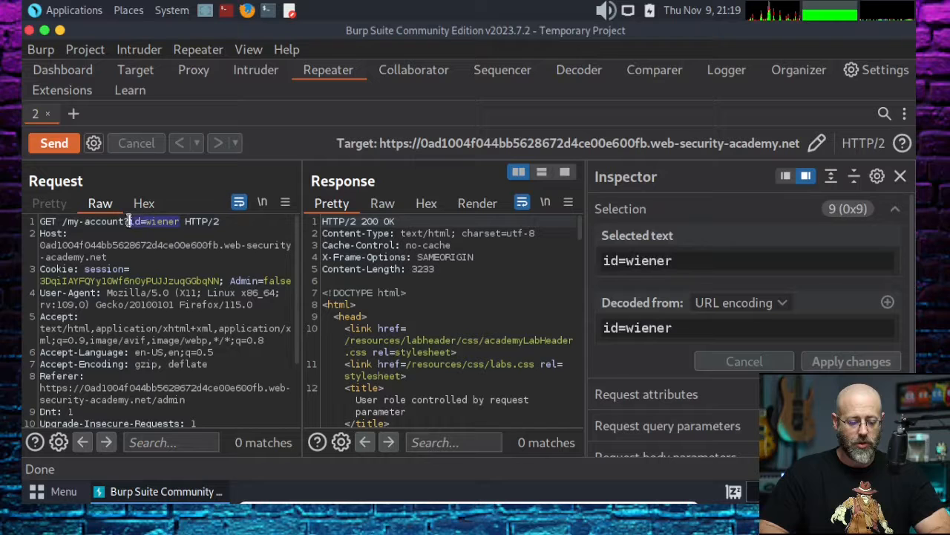
Retarget the request to /admin and confirm the 401 Unauthorized response
{"action": "left_click_drag", "start_coordinate": [125, 220], "coordinate": [62, 220]}
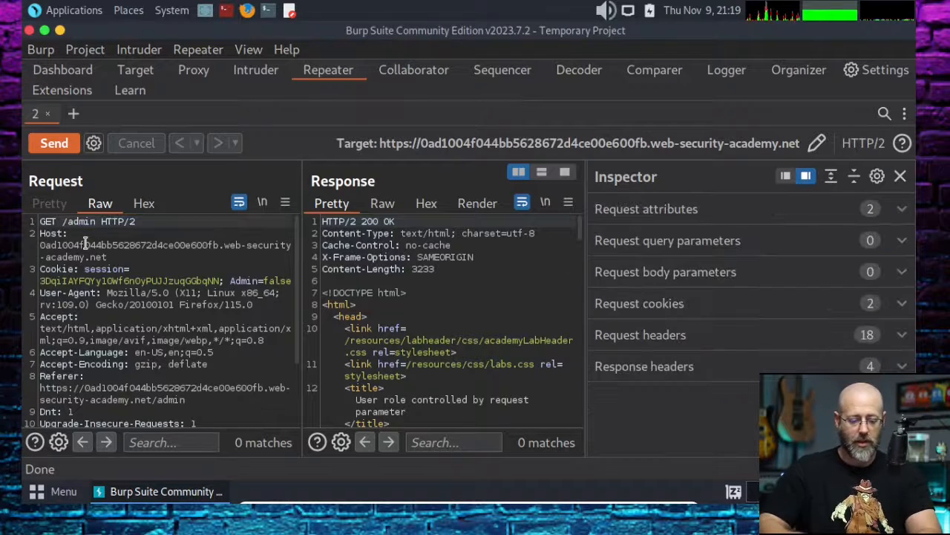
{"action": "left_click", "coordinate": [54, 142]}
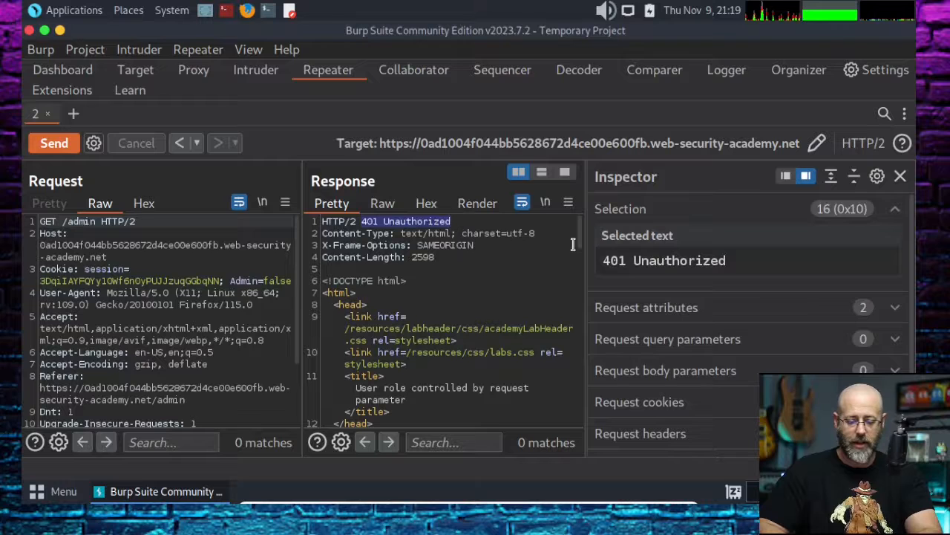
{"action": "scroll", "scroll_direction": "down", "scroll_amount": 3}
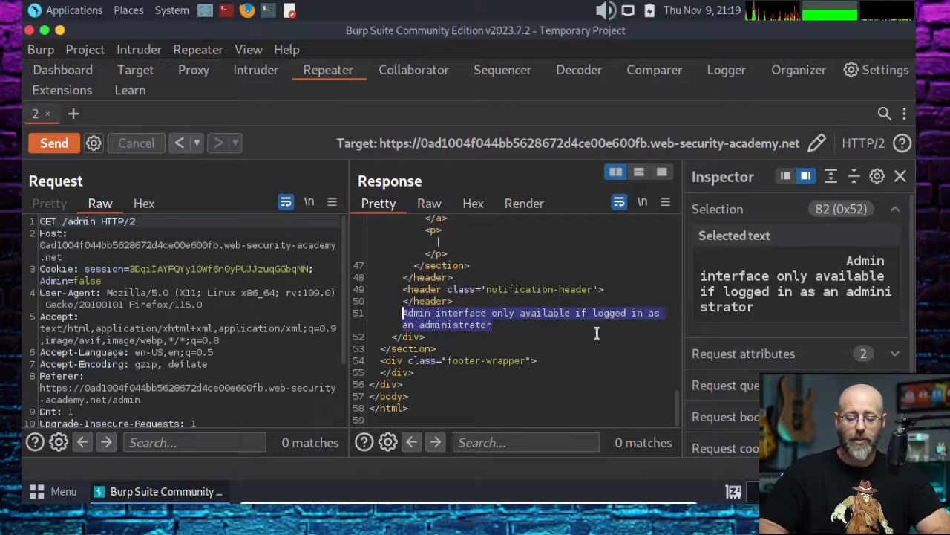
{"action": "mouse_move", "coordinate": [472, 333]}
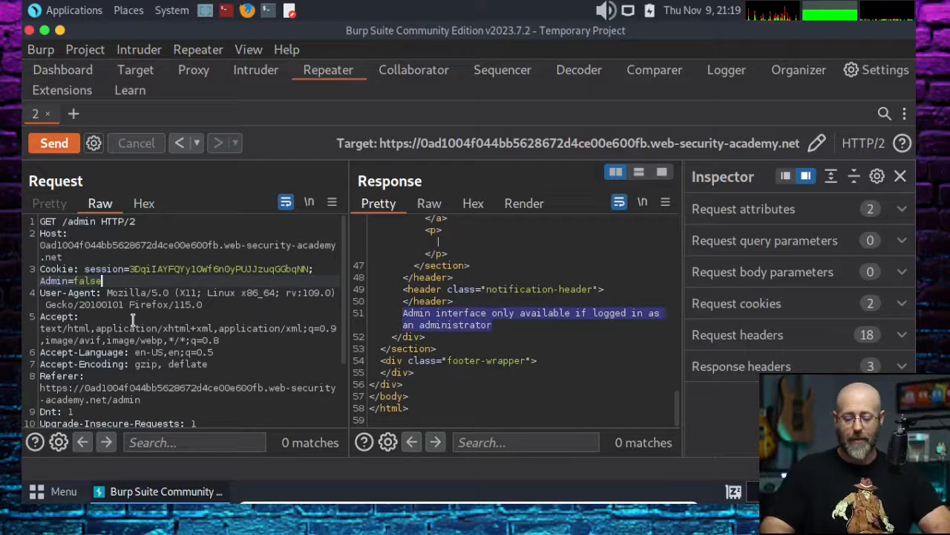
Send the /admin request with Admin=true to get a 200 OK user list
{"action": "key", "text": "BackSpace"}
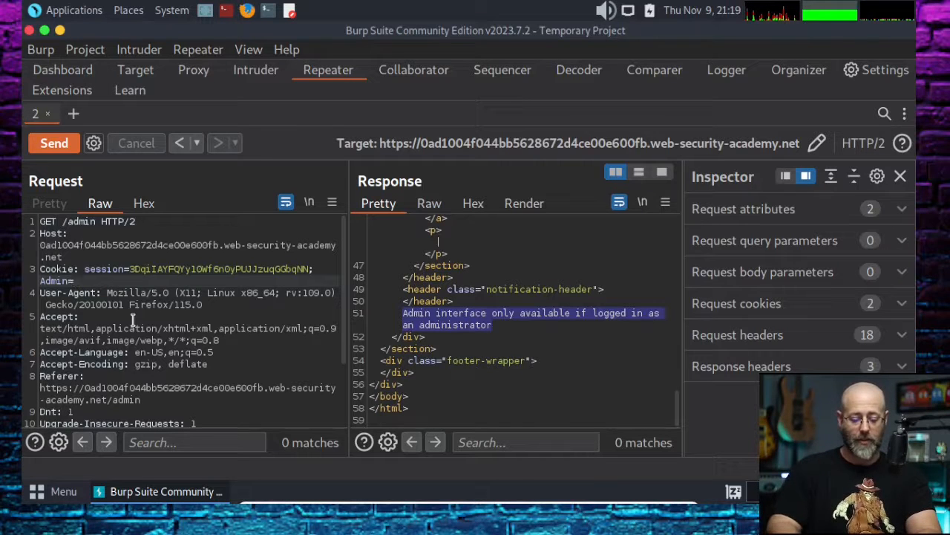
{"action": "type", "text": "true"}
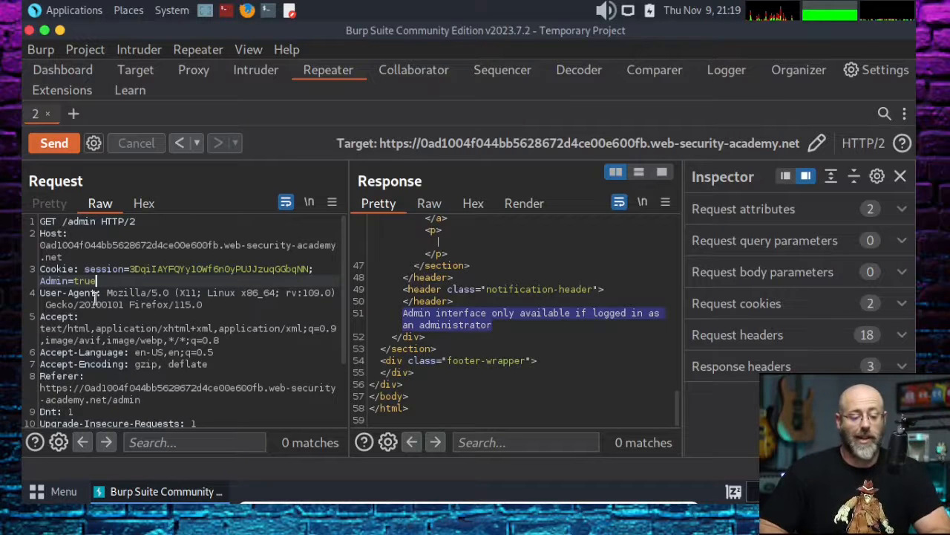
{"action": "left_click", "coordinate": [54, 142]}
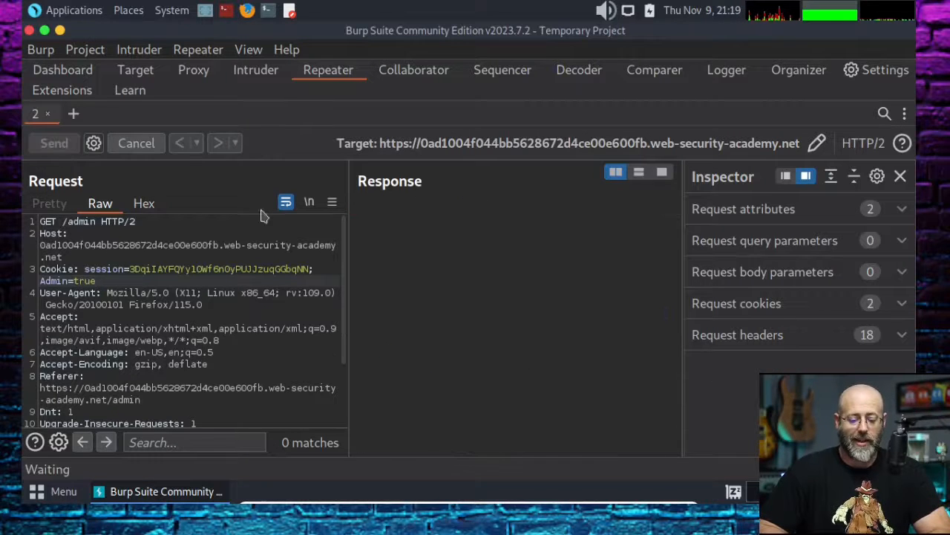
{"action": "left_click", "coordinate": [54, 142]}
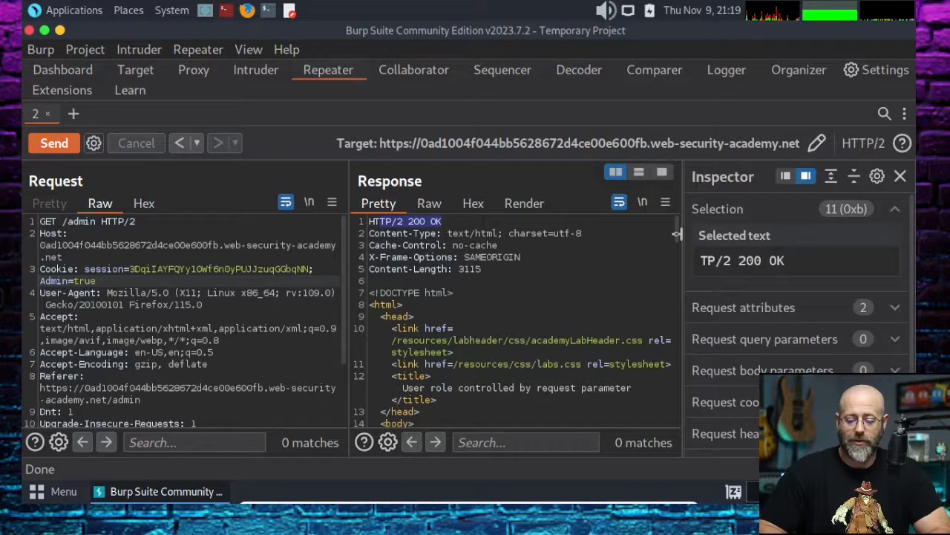
Copy carlos's delete path from the response's user list
{"action": "scroll", "scroll_direction": "down", "scroll_amount": 3}
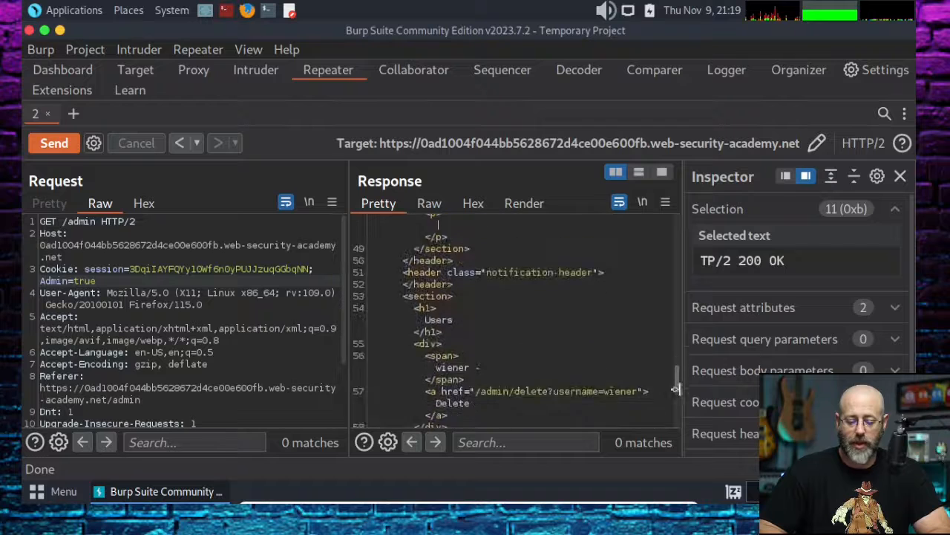
{"action": "scroll", "scroll_direction": "down", "scroll_amount": 3}
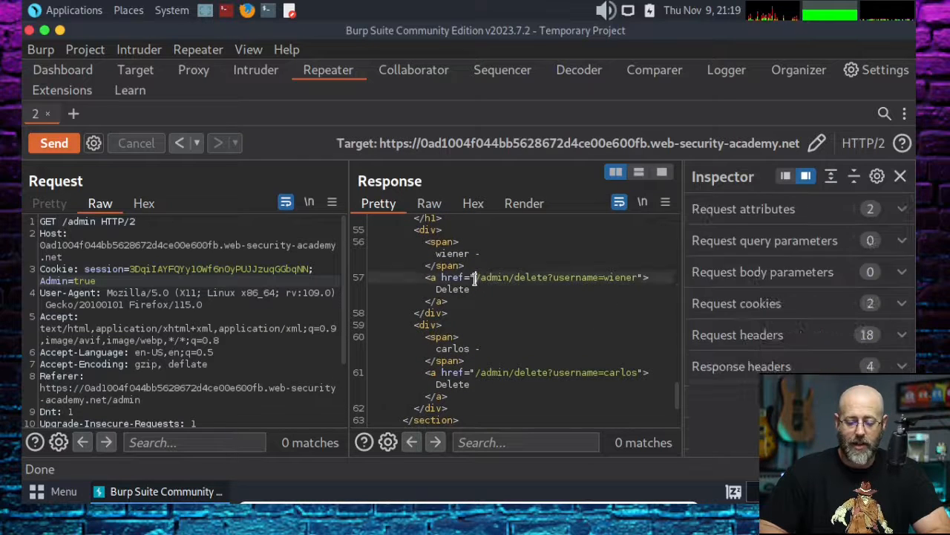
{"action": "left_click_drag", "start_coordinate": [478, 277], "coordinate": [646, 278]}
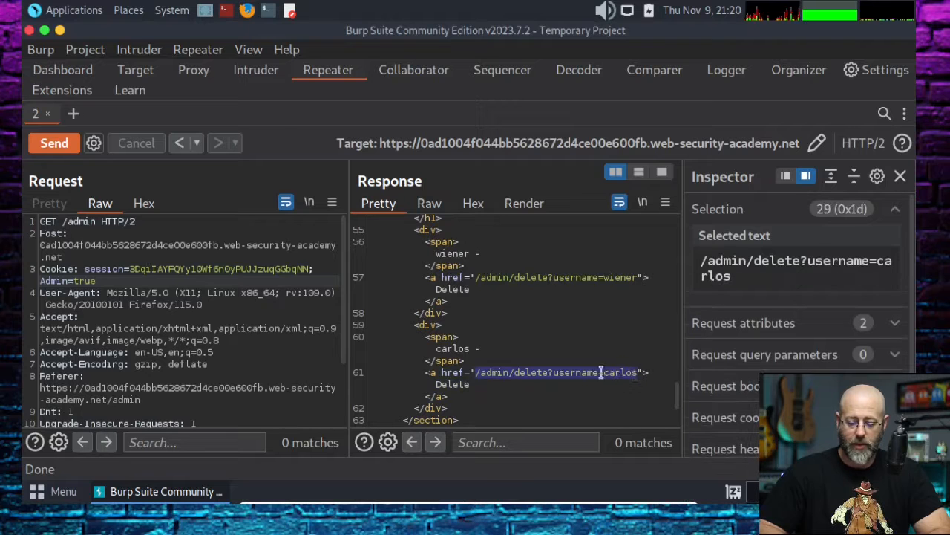
{"action": "right_click", "coordinate": [602, 371]}
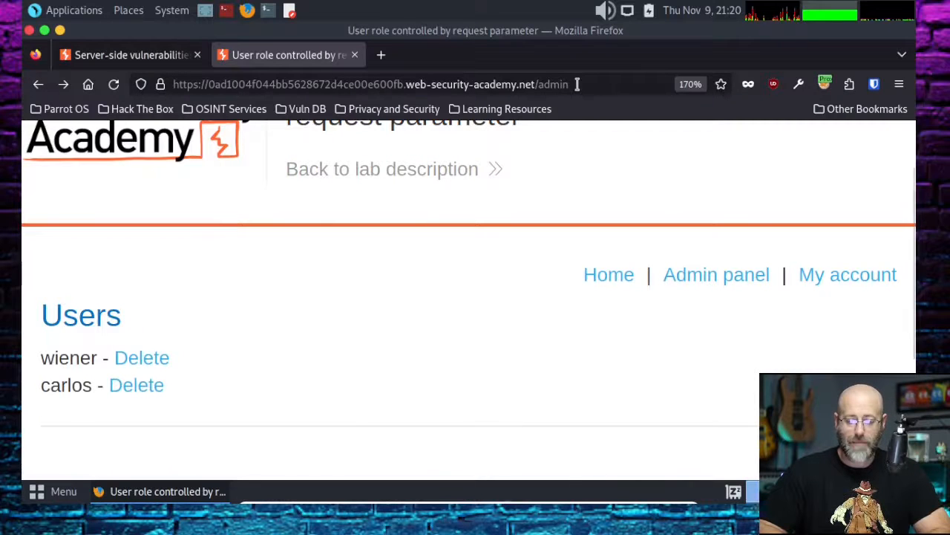
Request /admin/delete?username=carlos in the browser so the lab shows Solved
{"action": "left_click", "coordinate": [371, 83]}
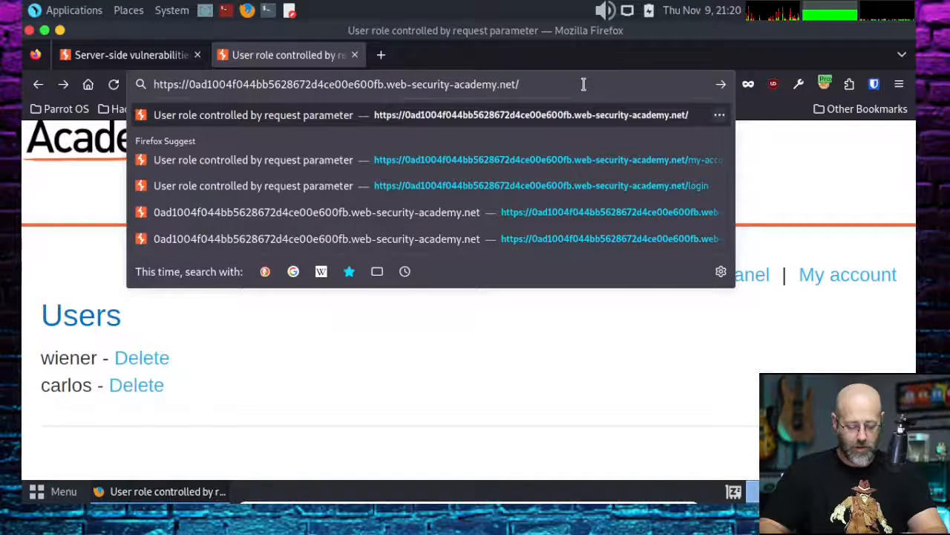
{"action": "type", "text": "/admin/delete?username=carlos"}
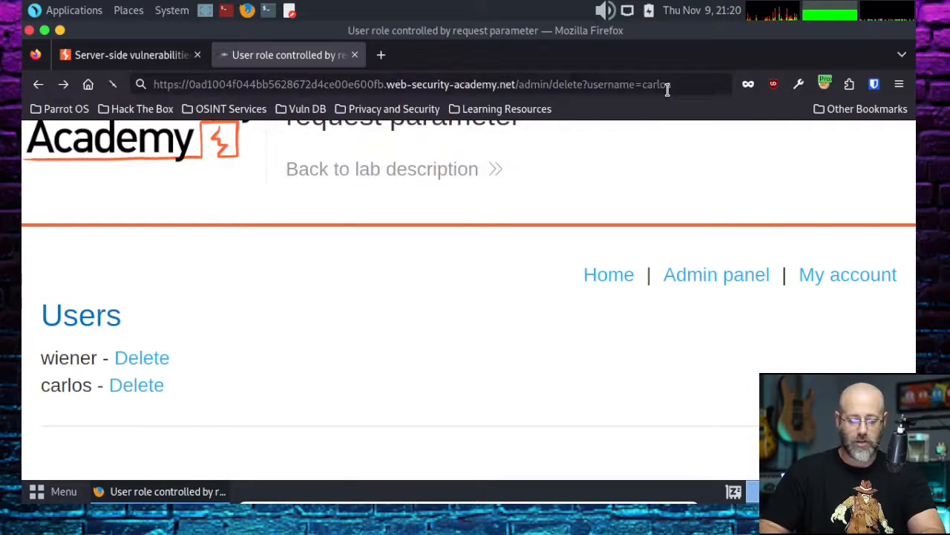
{"action": "left_click", "coordinate": [136, 384]}
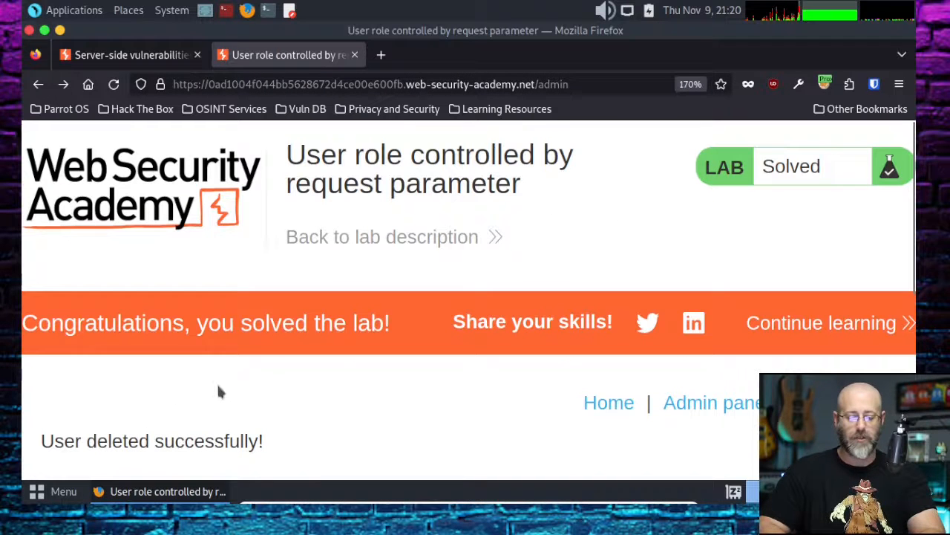
{"action": "mouse_move", "coordinate": [273, 392]}
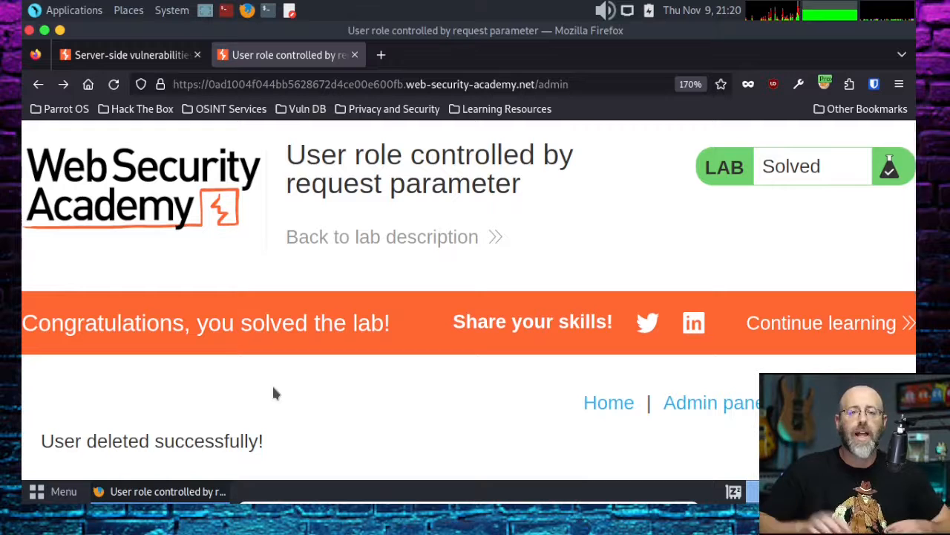